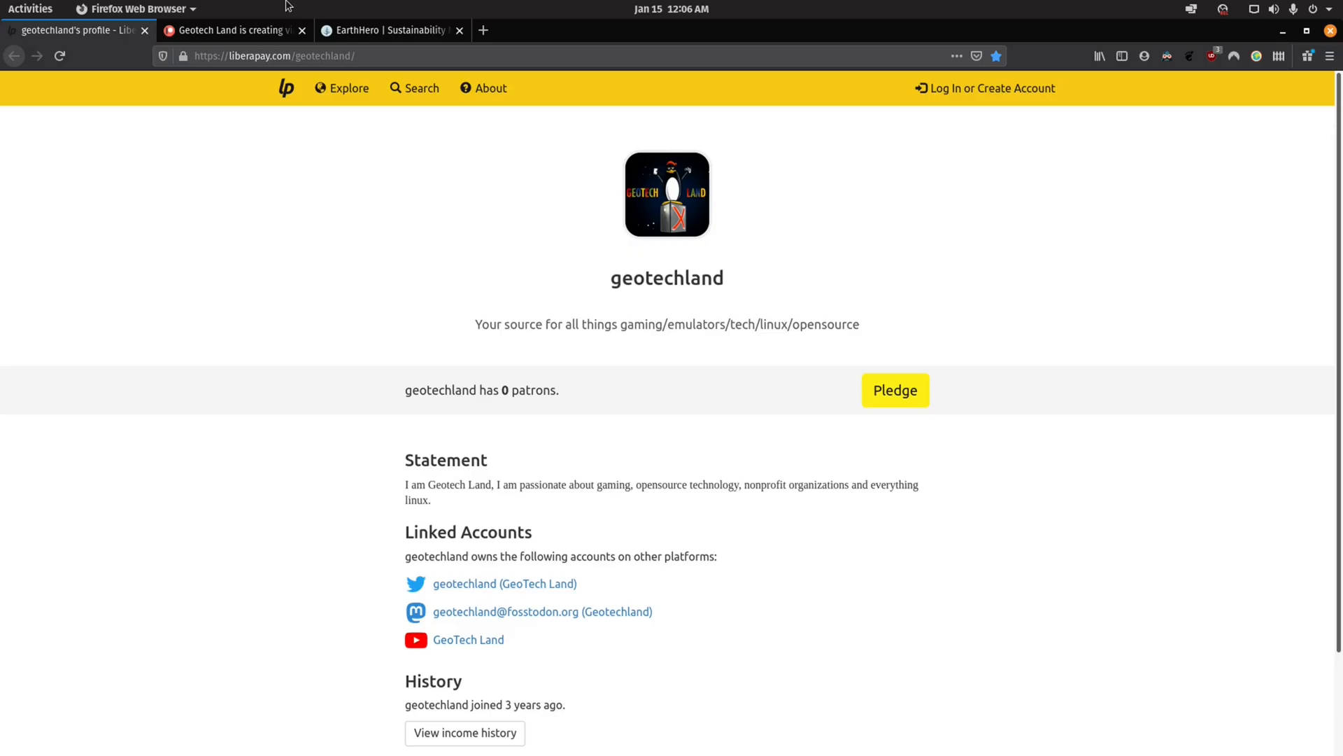
View the Geotech Land Patreon page in Firefox, then search 'sett' in the GNOME overview
click(231, 30)
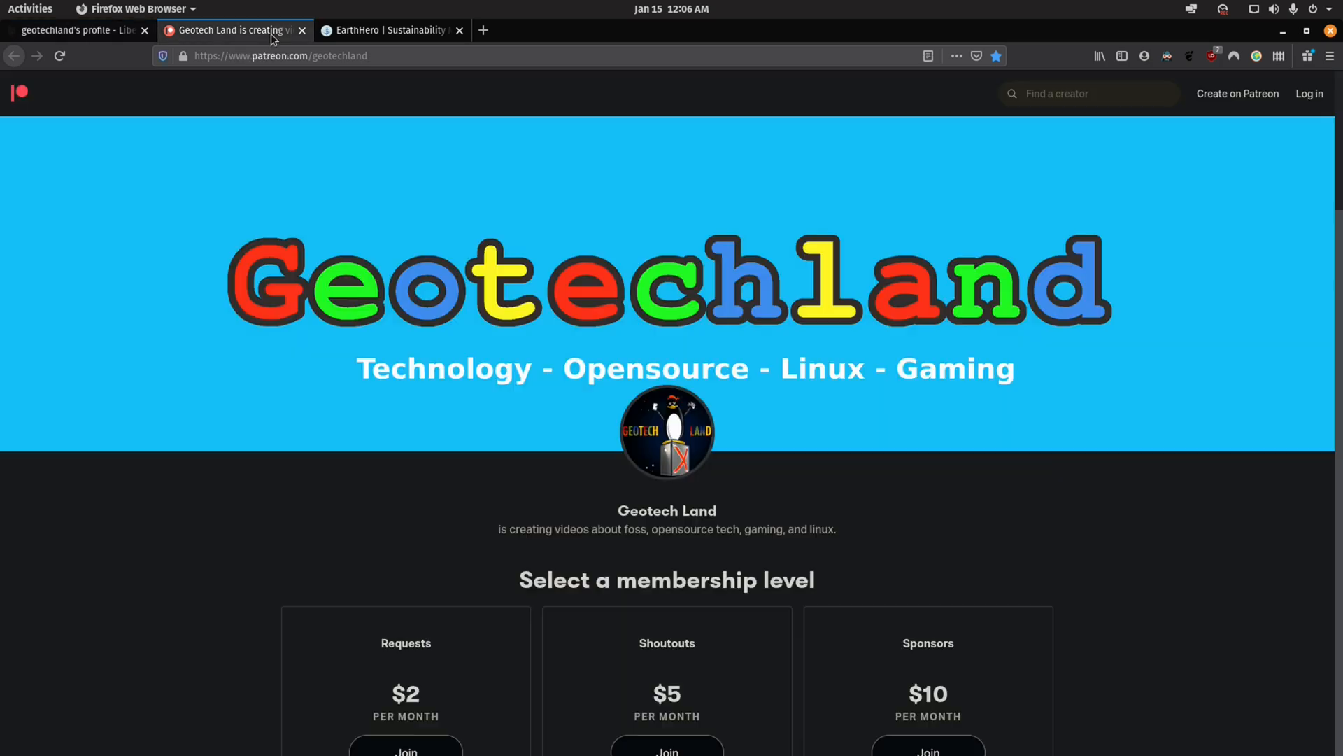
click(391, 29)
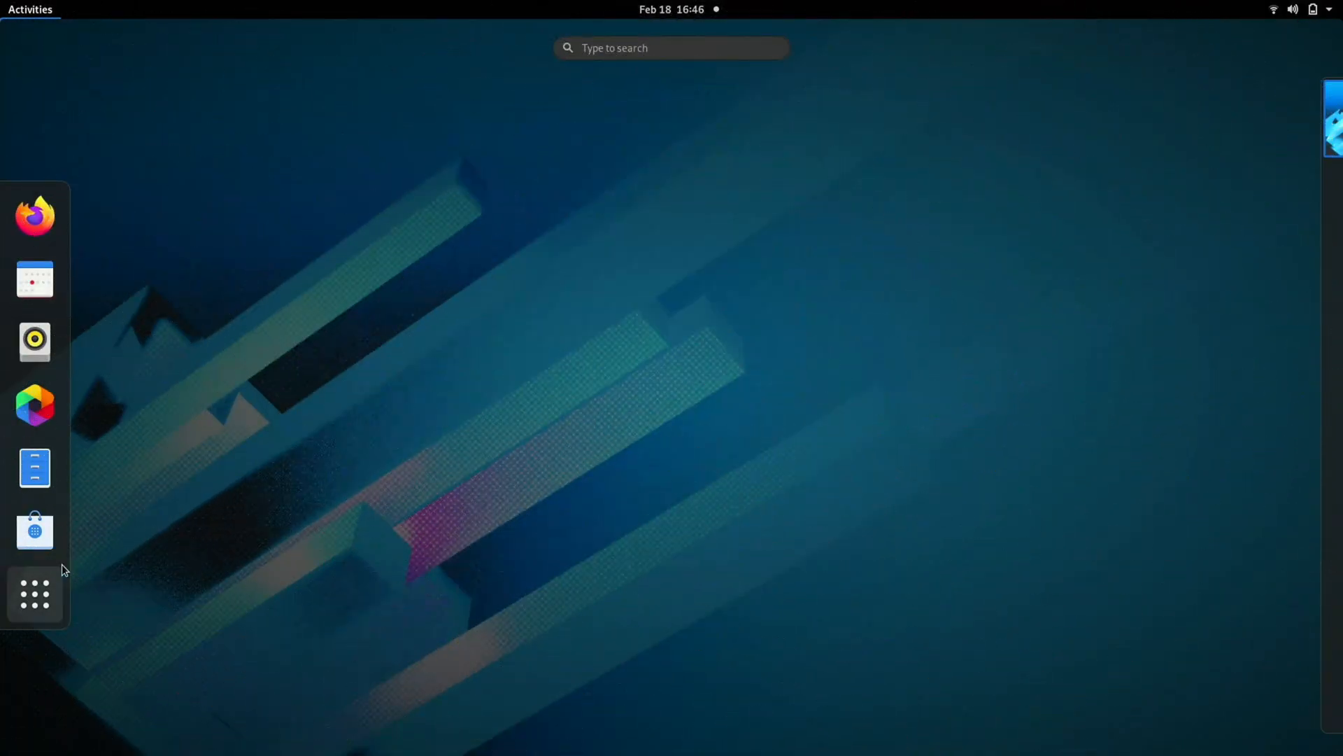
text(s)
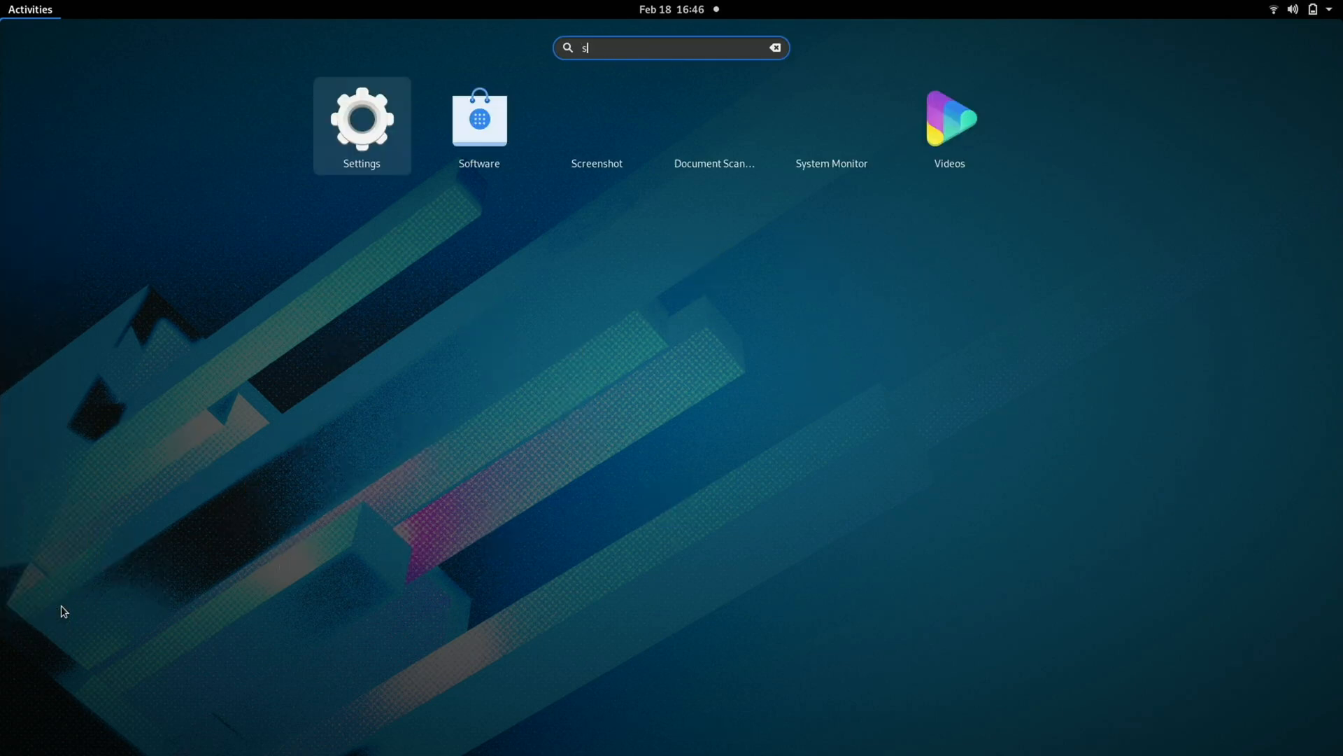
text(ett)
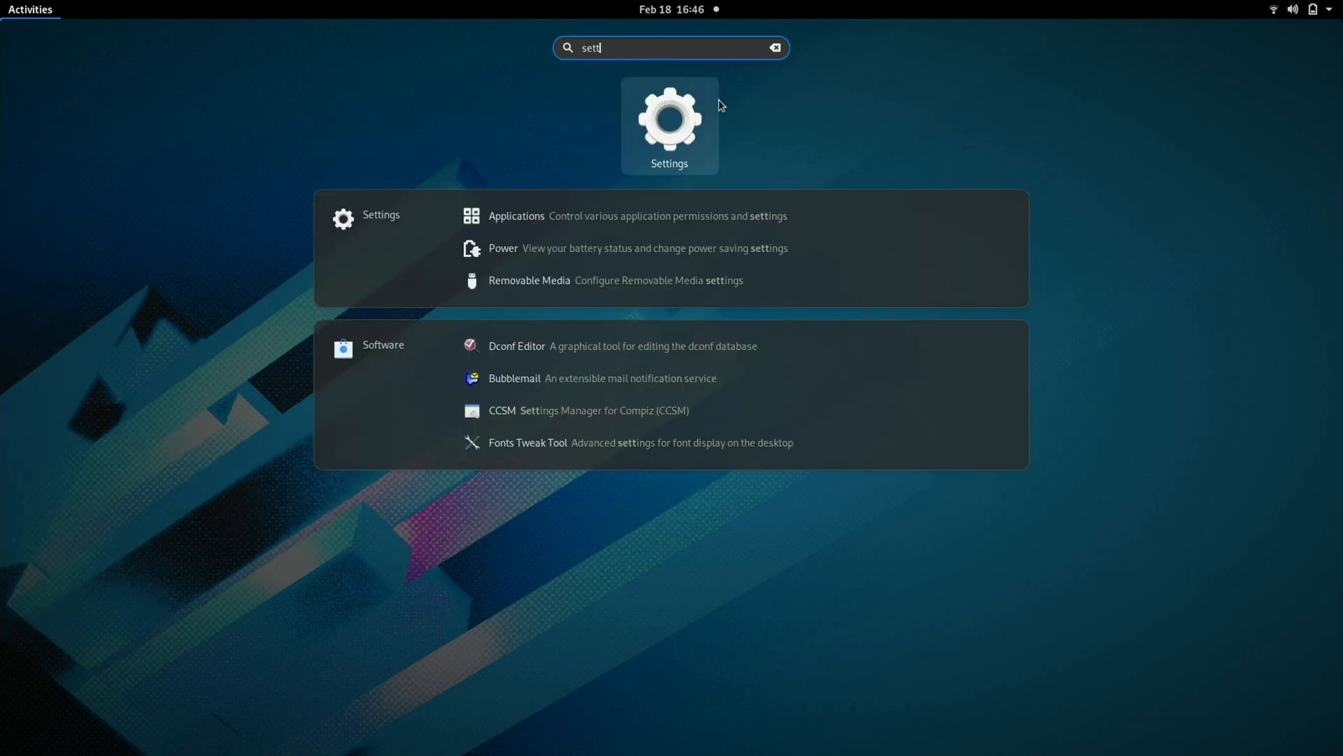
Launch Settings to review the About details (Fedora 32, GNOME 3.36.9), then close it
click(669, 124)
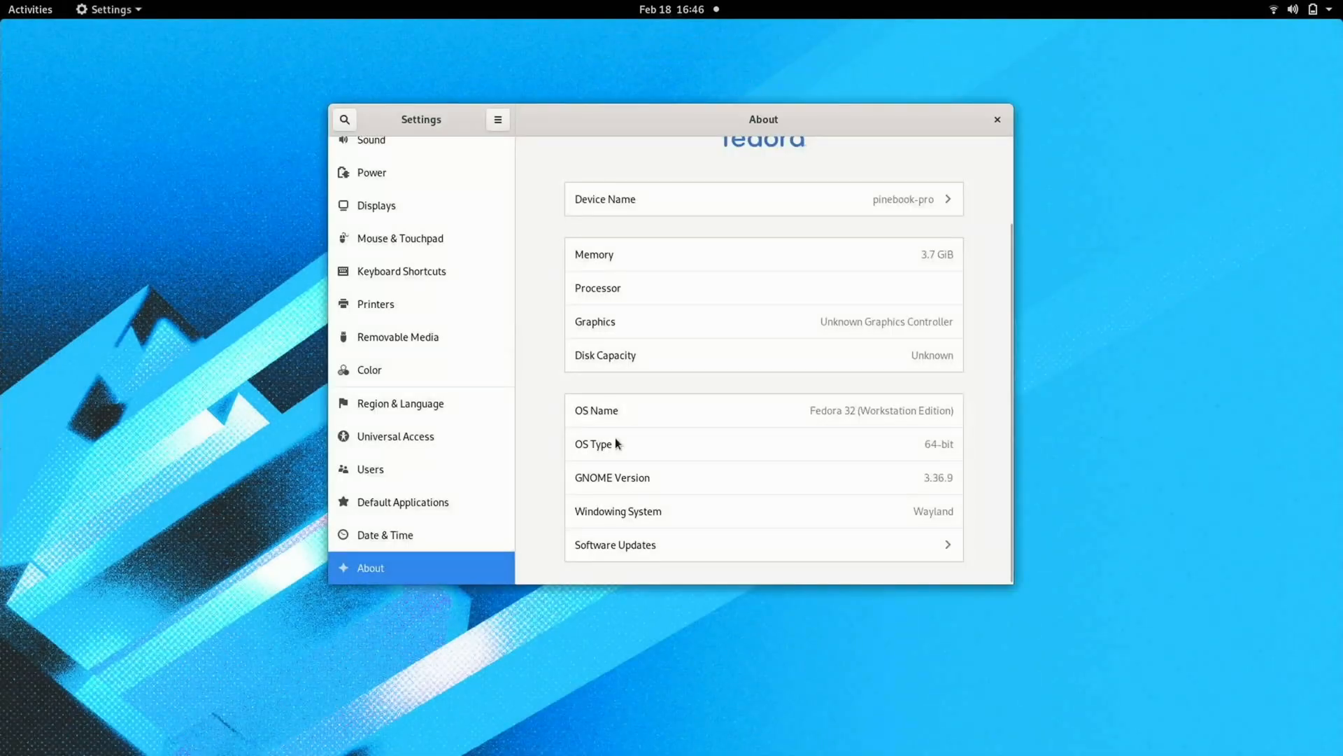
mouse_move(979, 410)
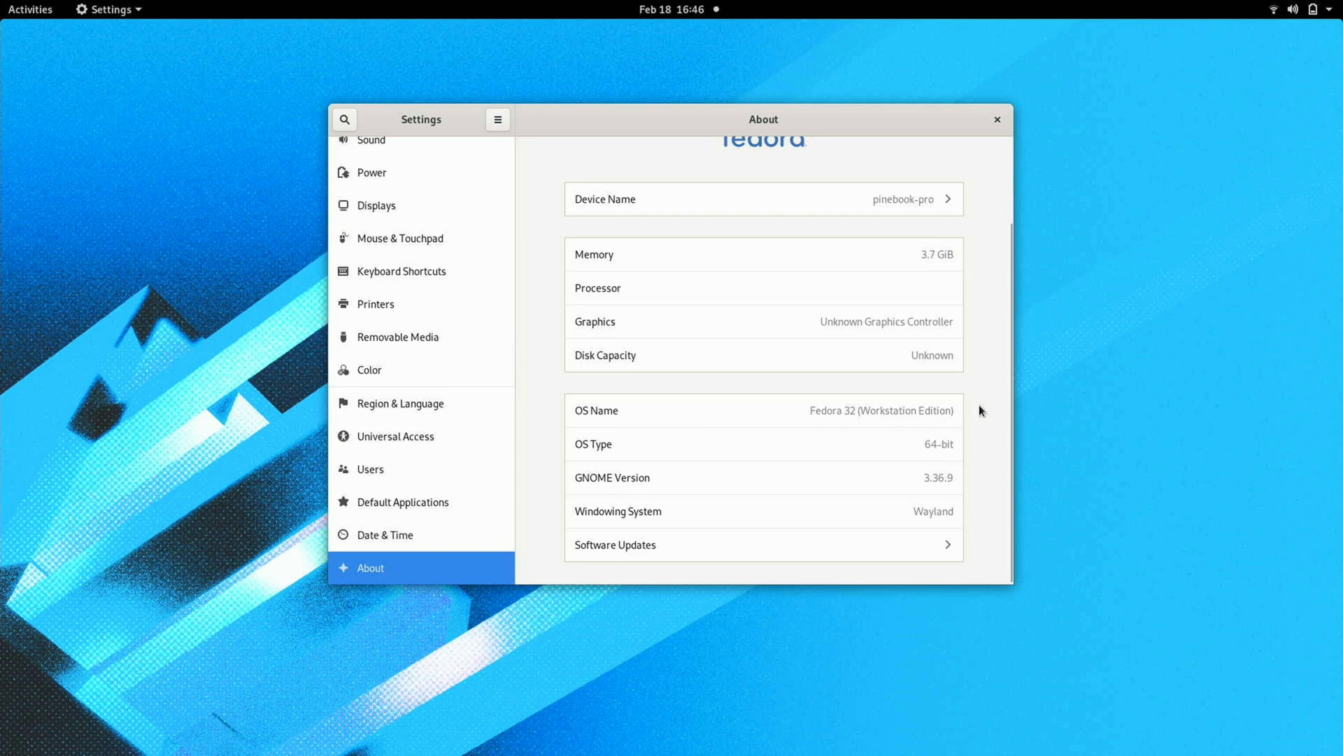
mouse_move(988, 408)
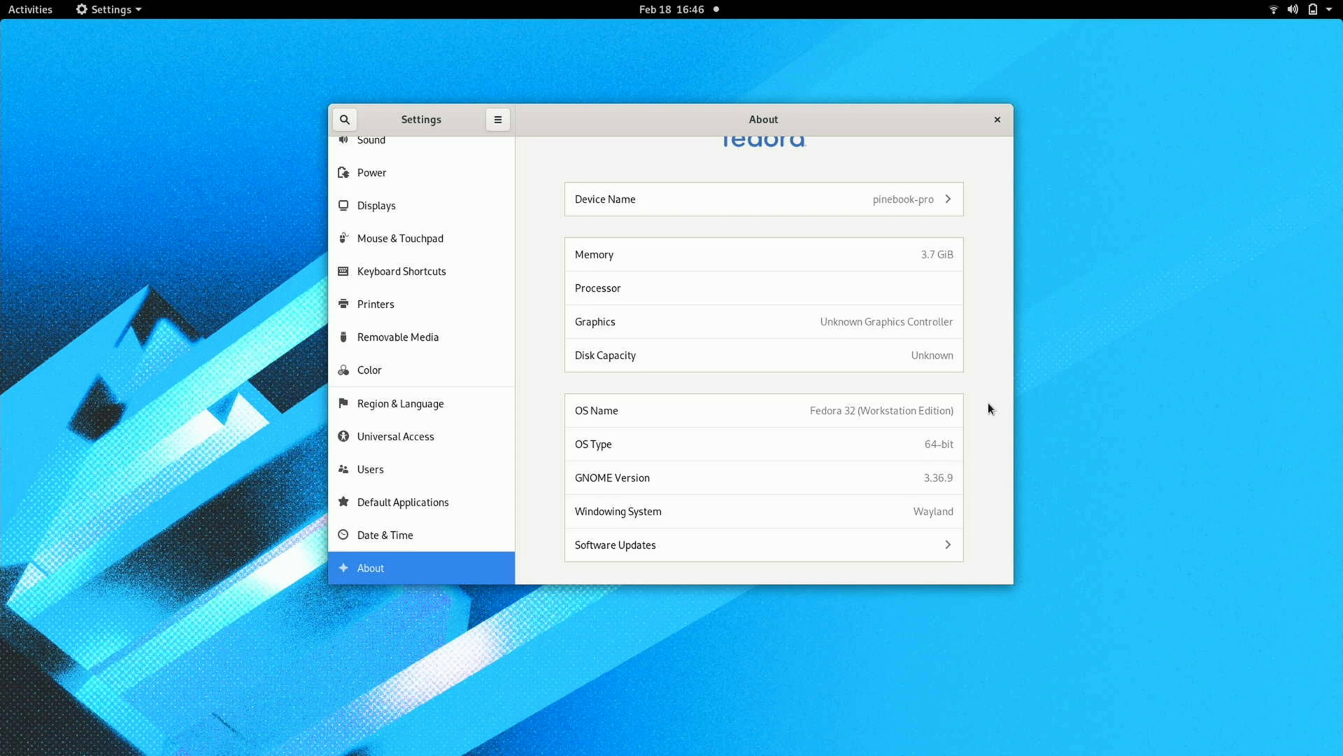
click(996, 119)
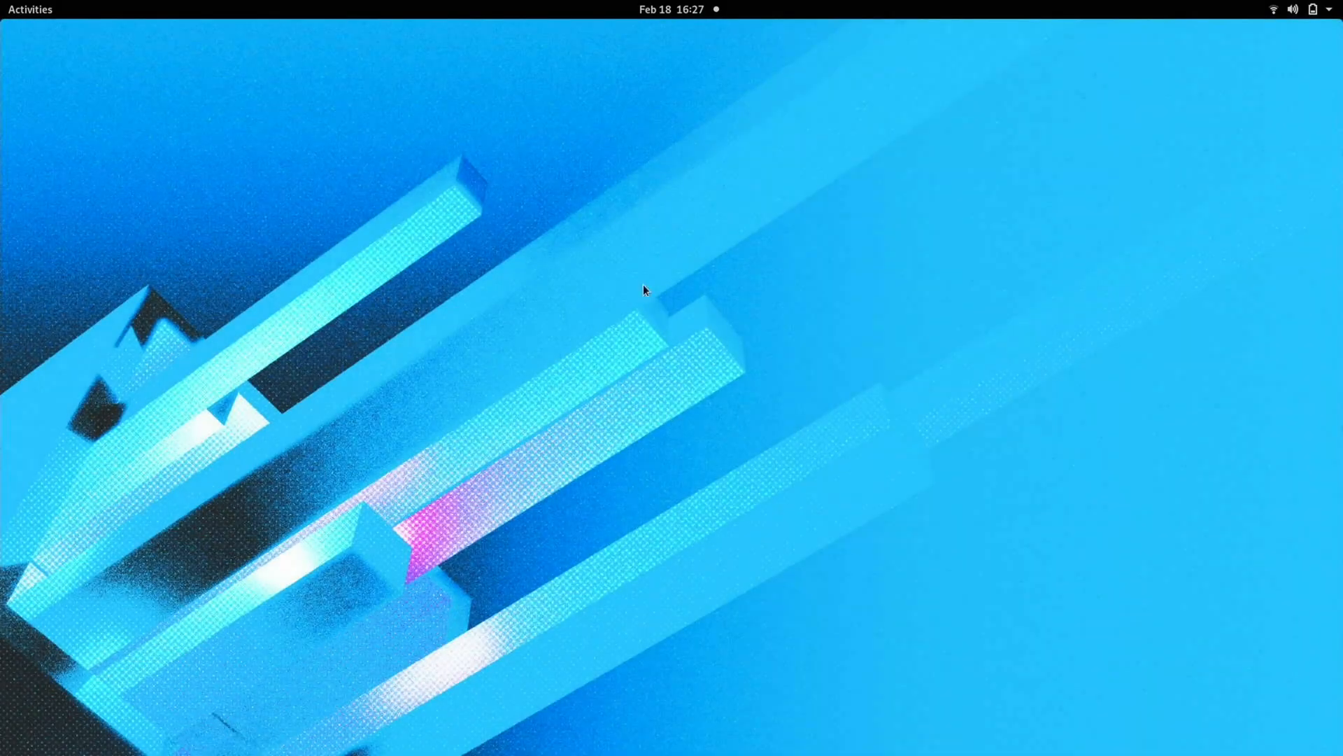
Start LibreOffice Writer from the GNOME app overview dash
click(30, 10)
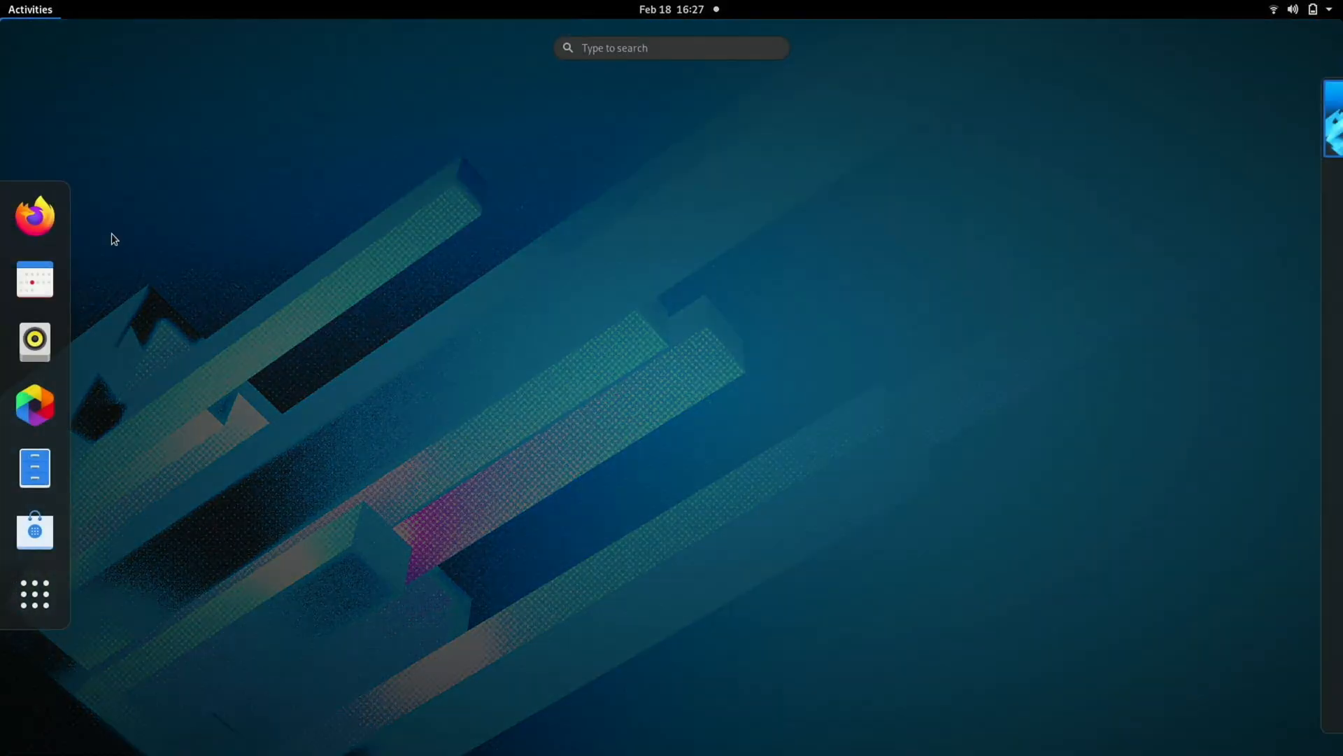
click(34, 593)
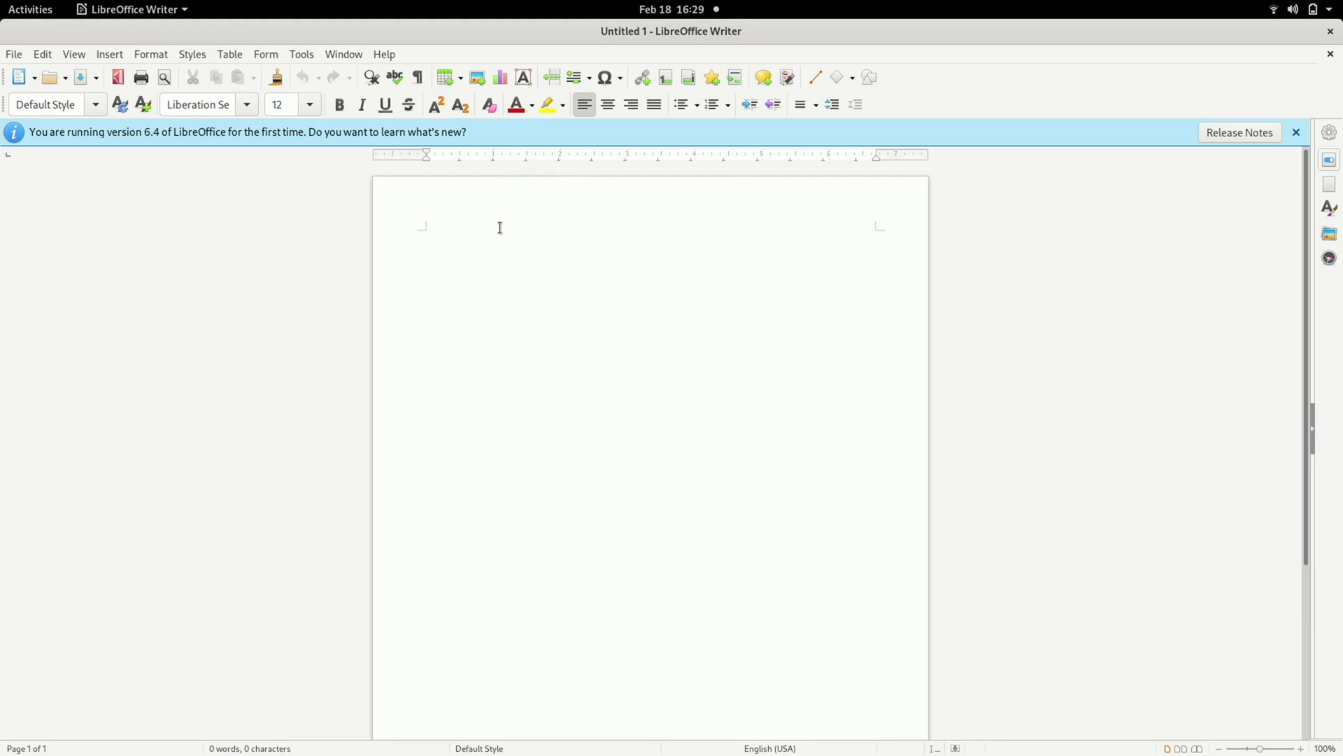
Write 'Subscribe to geoetechland :D' in the new blank Writer document
text(Subscribe to geoetechland :D)
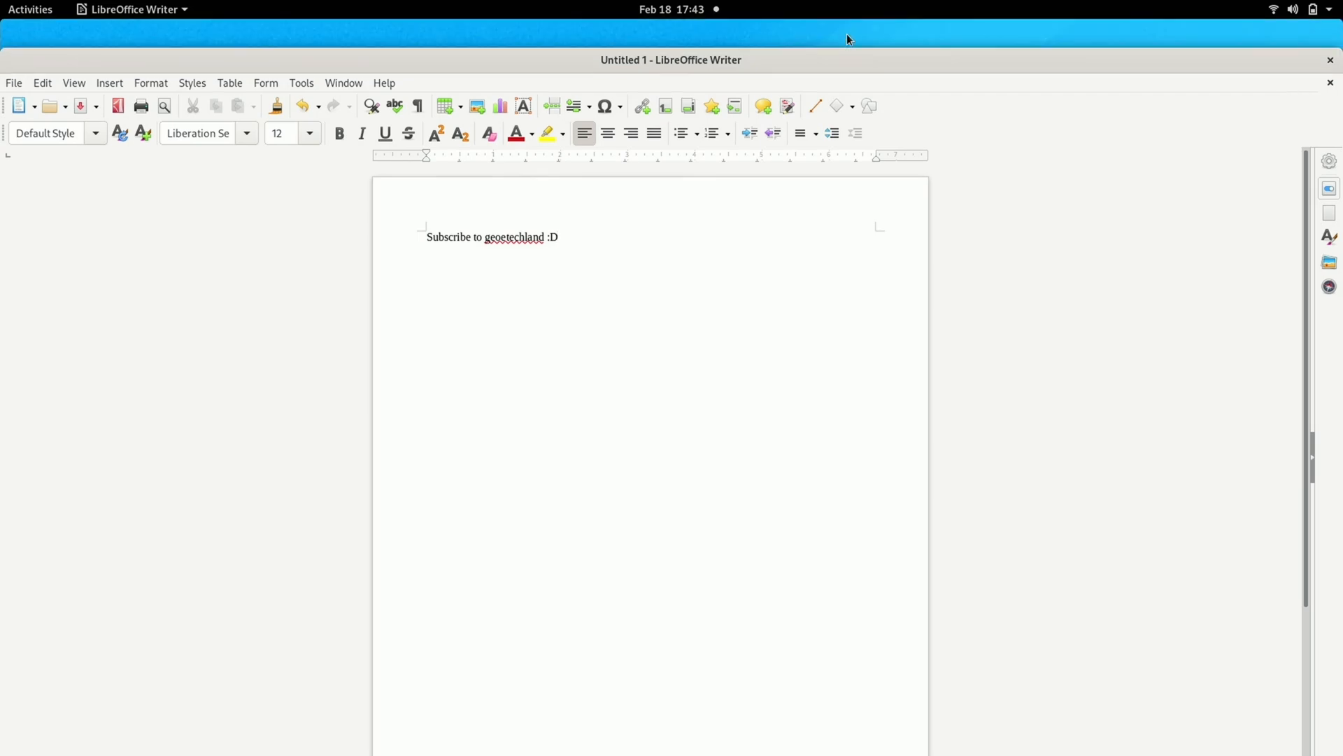
Show Firefox's About dialog via the menu's Help section, revealing version 85.0.1
click(1327, 56)
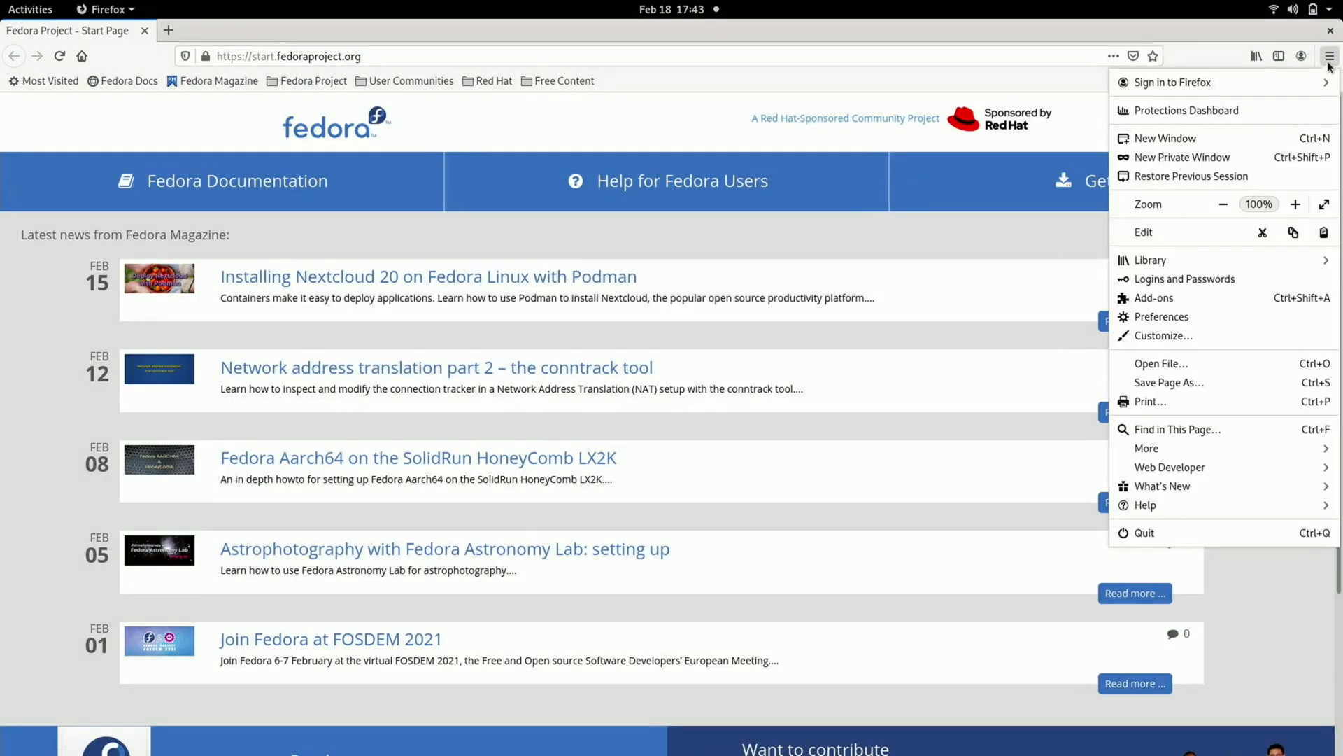
mouse_move(1198, 522)
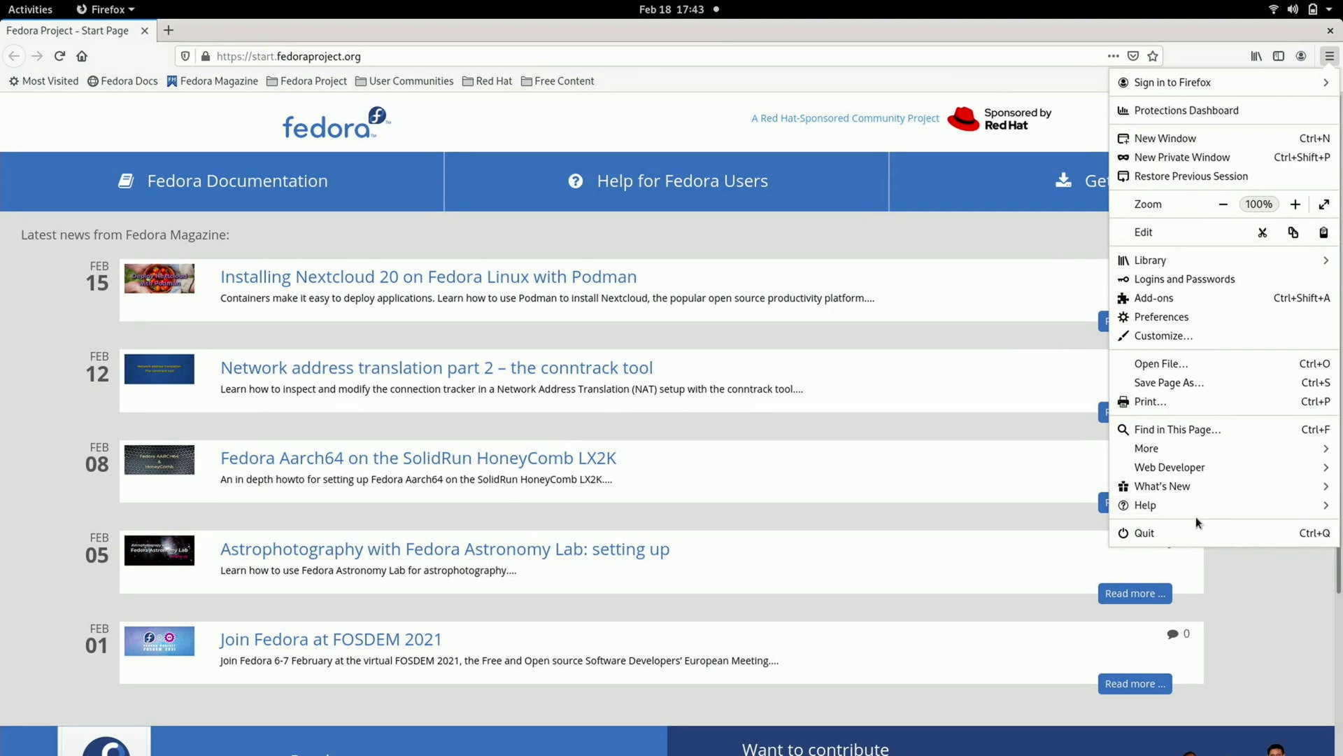
click(1145, 505)
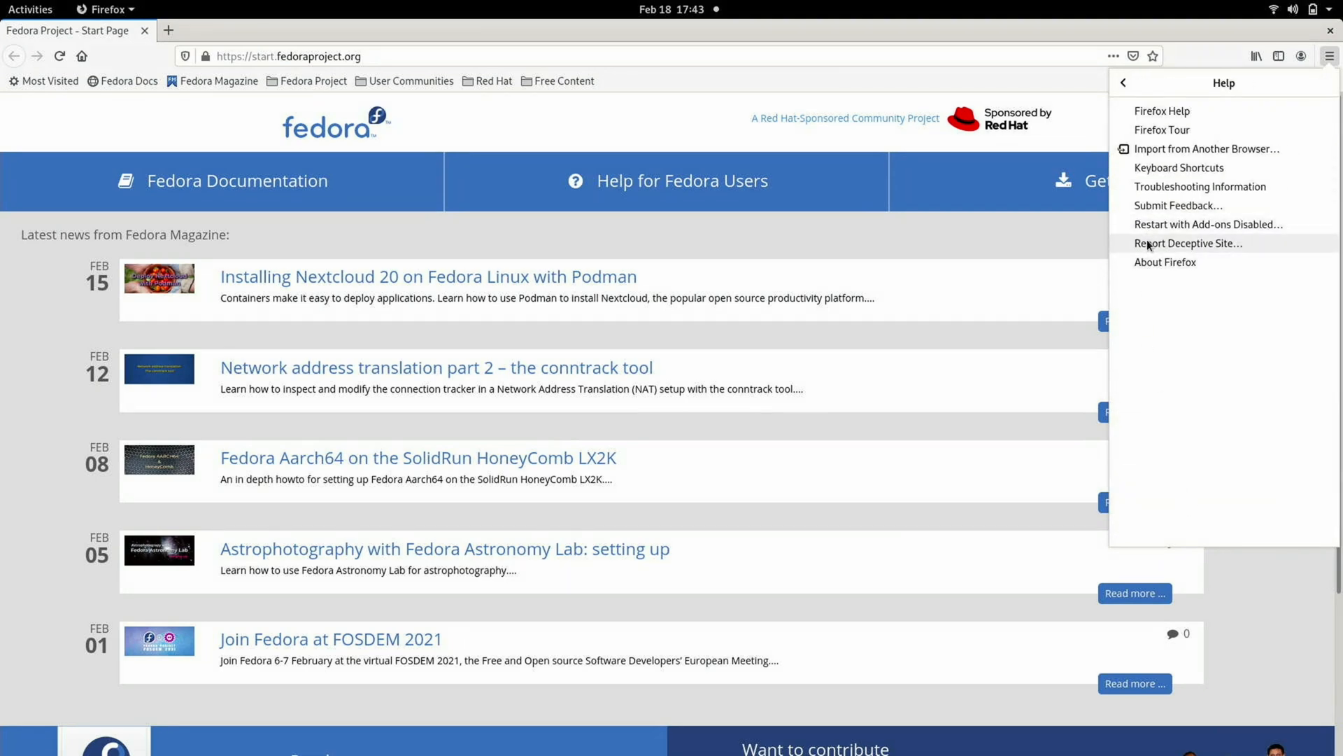
click(1165, 262)
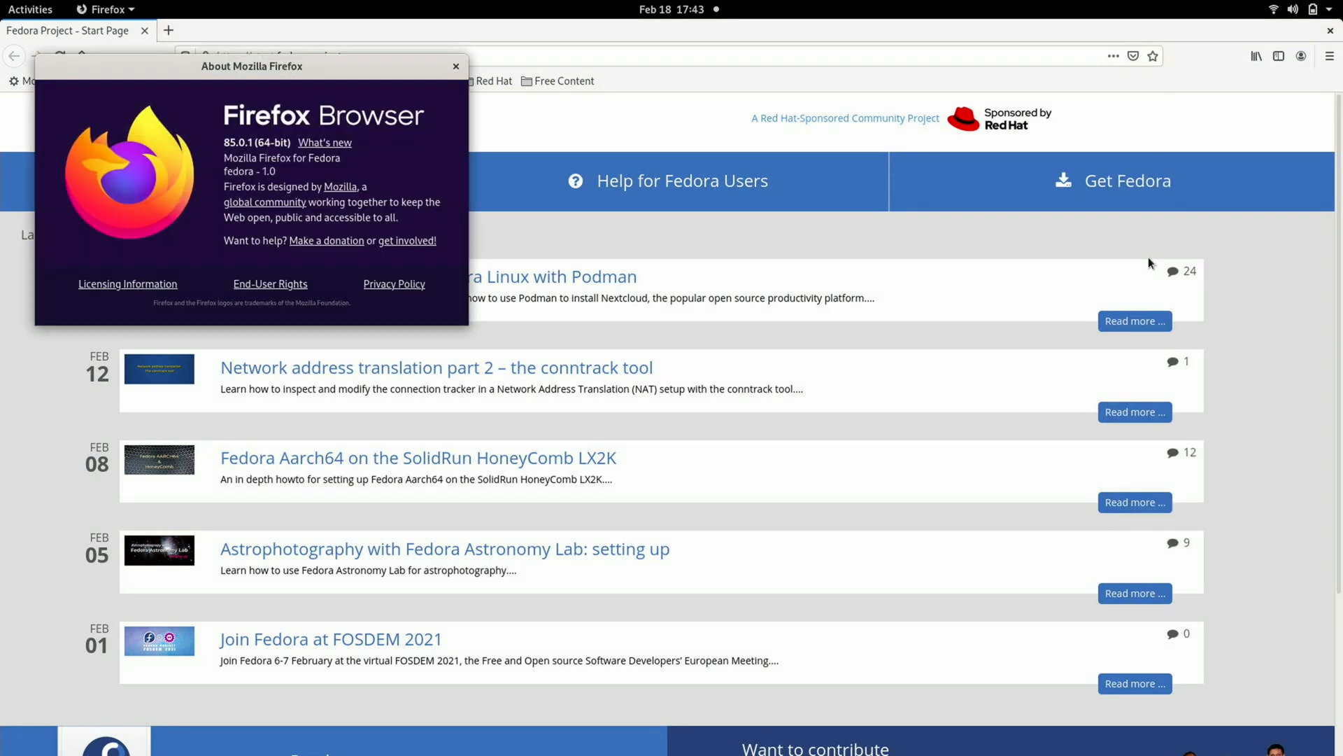
mouse_move(456, 68)
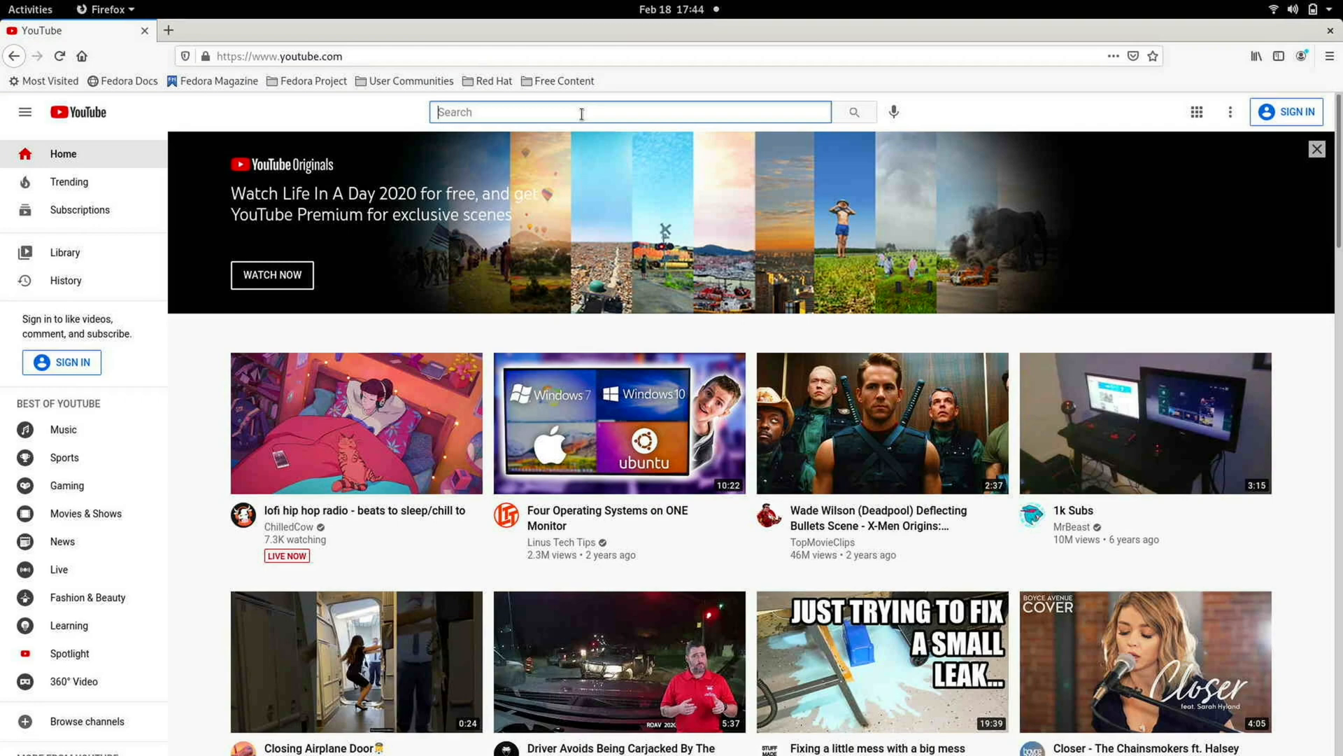
Search YouTube for 'geotechland ubuntu' and play the Ubuntu 20.10 Raspberry Pi 4 Review
text(geotechland ubuntu)
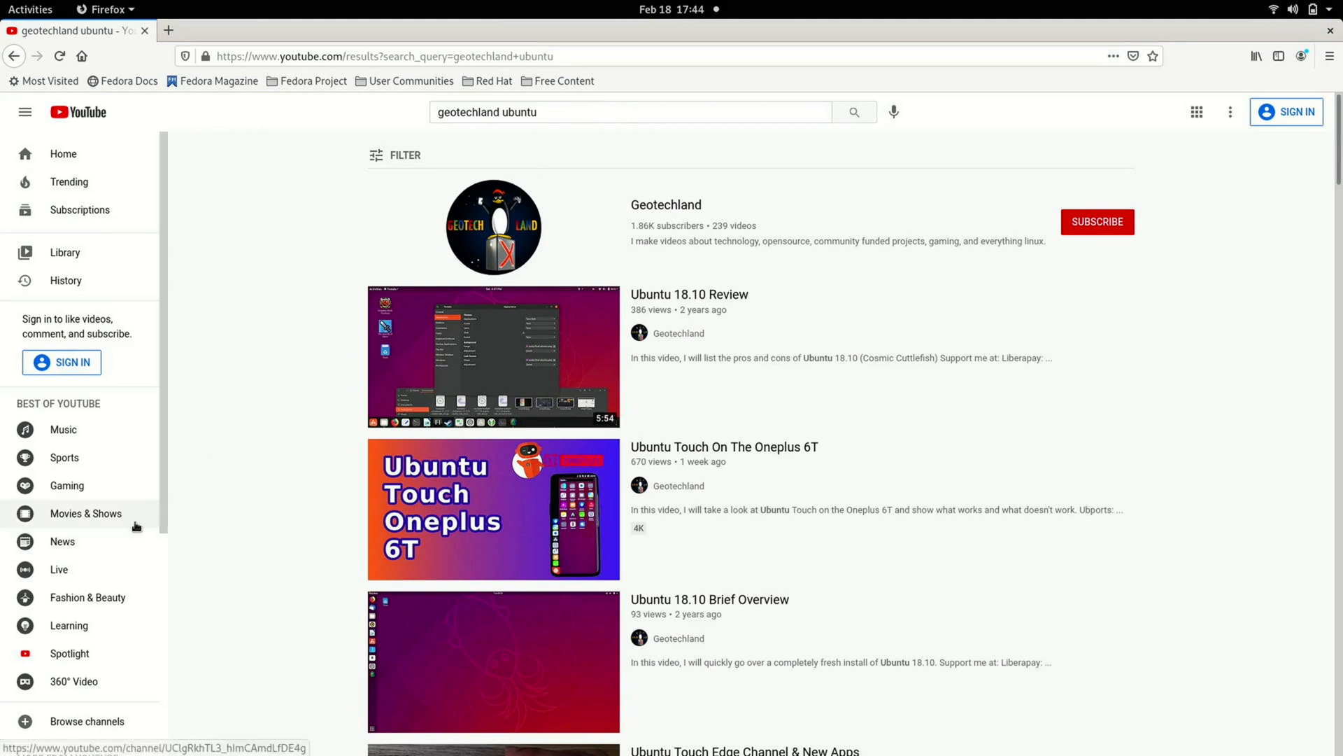
scroll(down, 3)
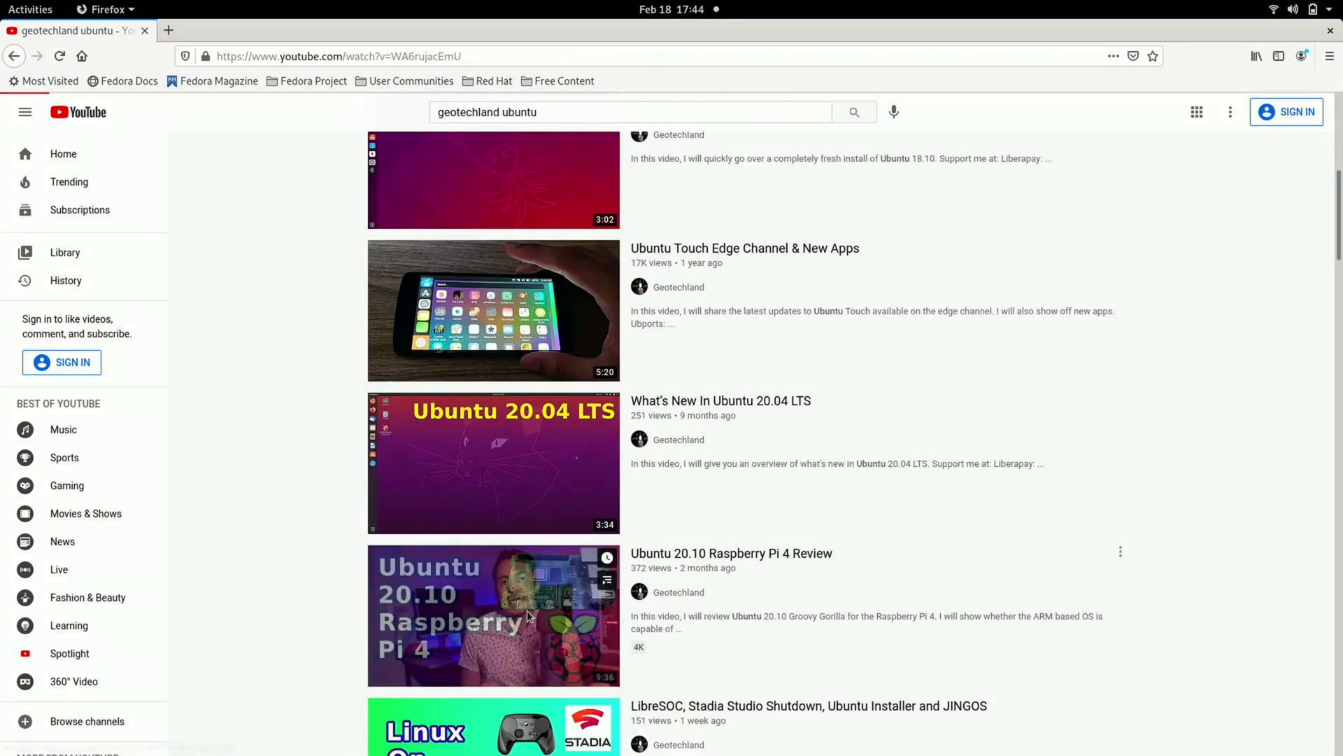
click(493, 616)
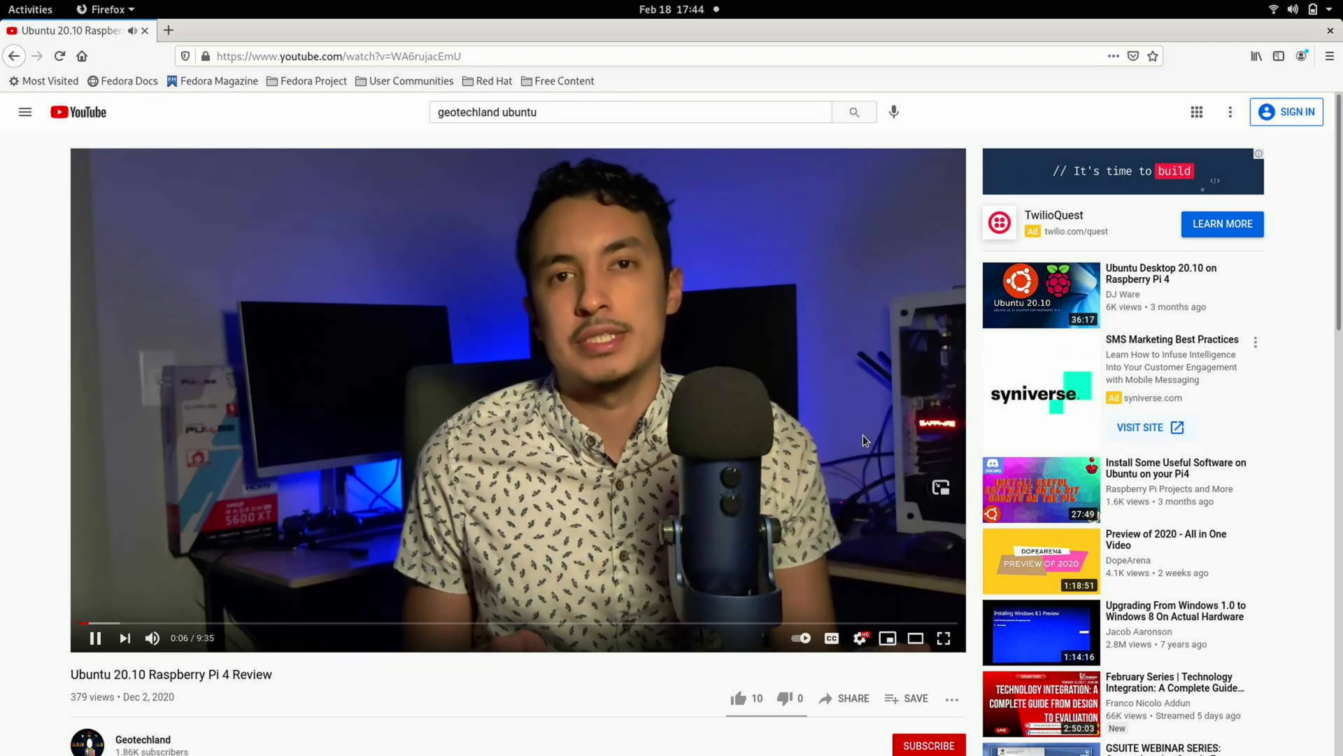
mouse_move(943, 638)
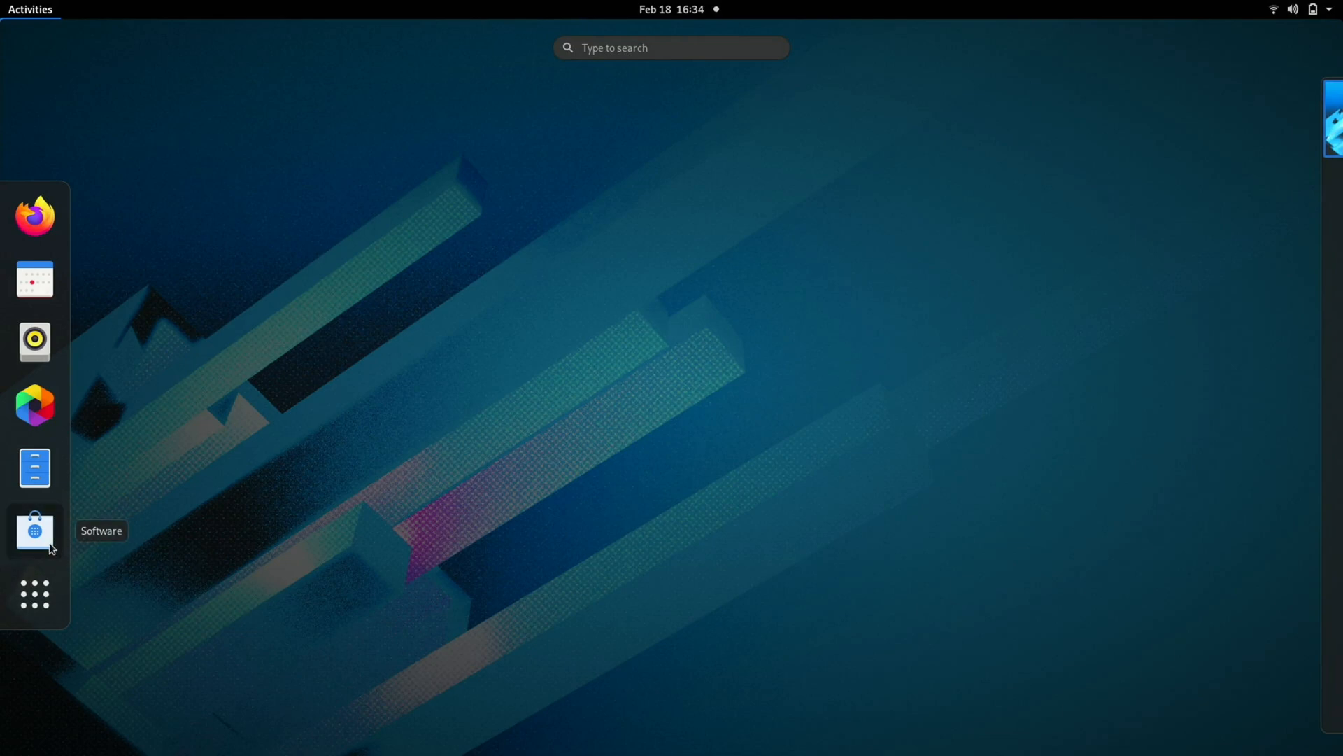
Install RecApp from GNOME Software, record a clip, and go to the Videos folder with the webm file
click(34, 529)
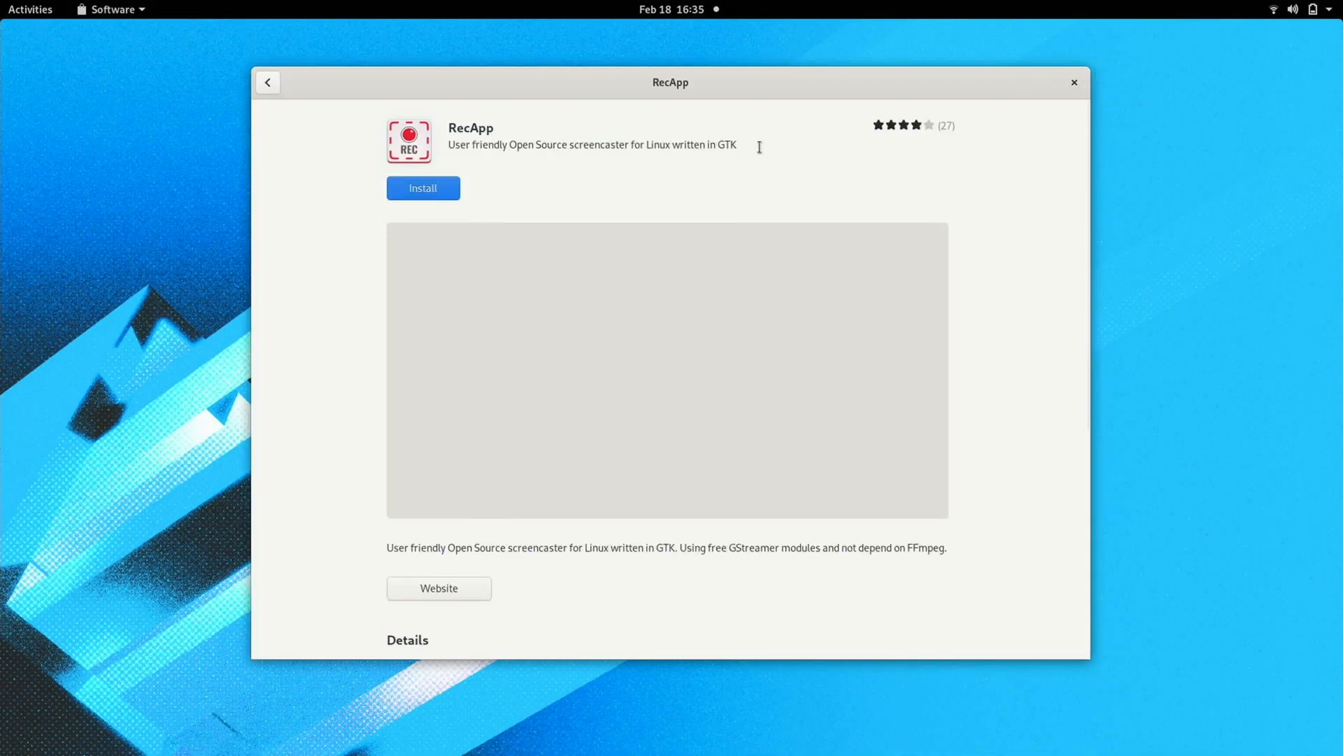
click(422, 187)
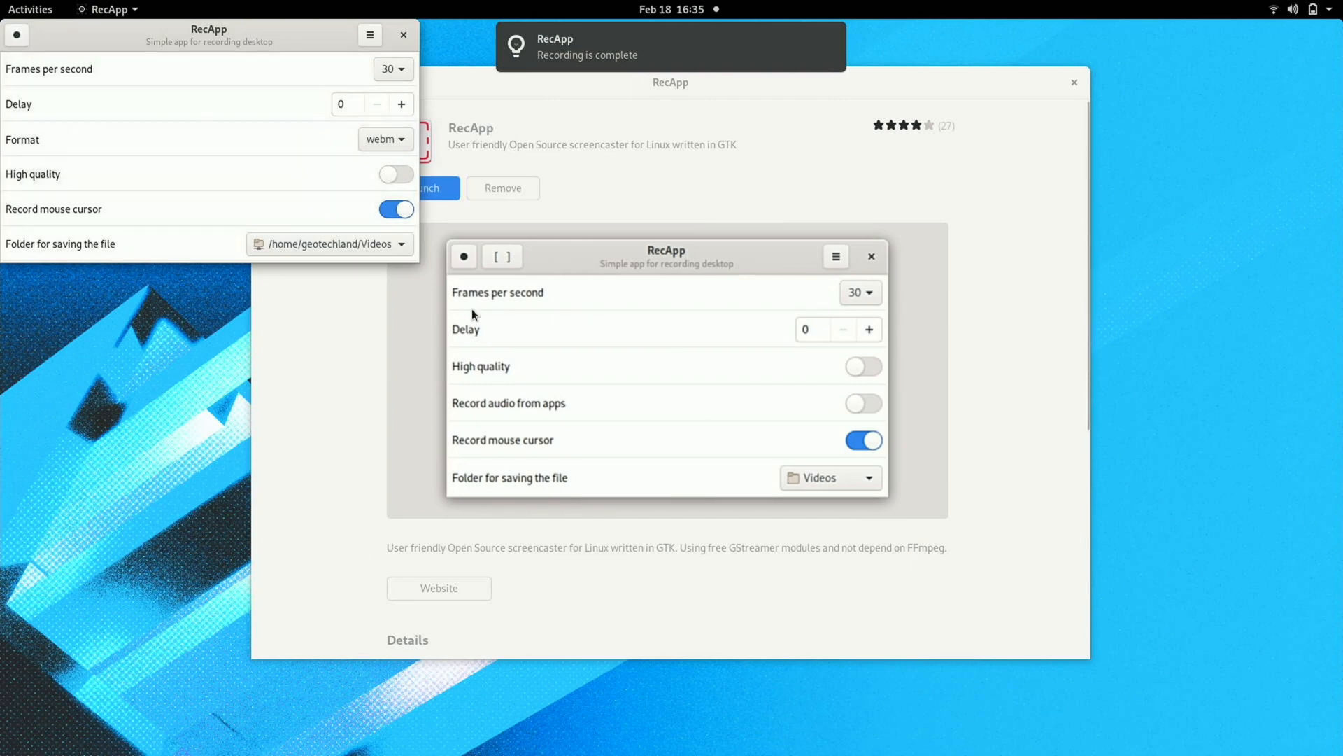
click(29, 10)
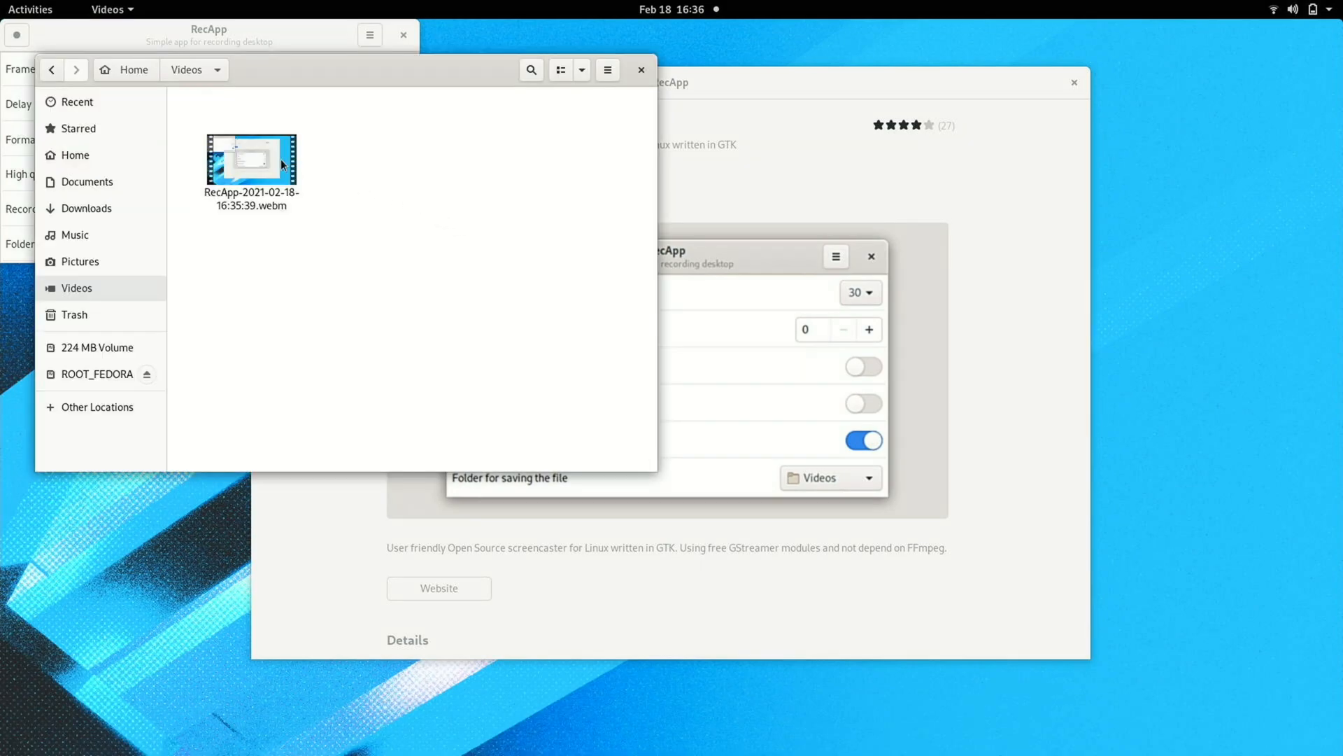
double_click(250, 160)
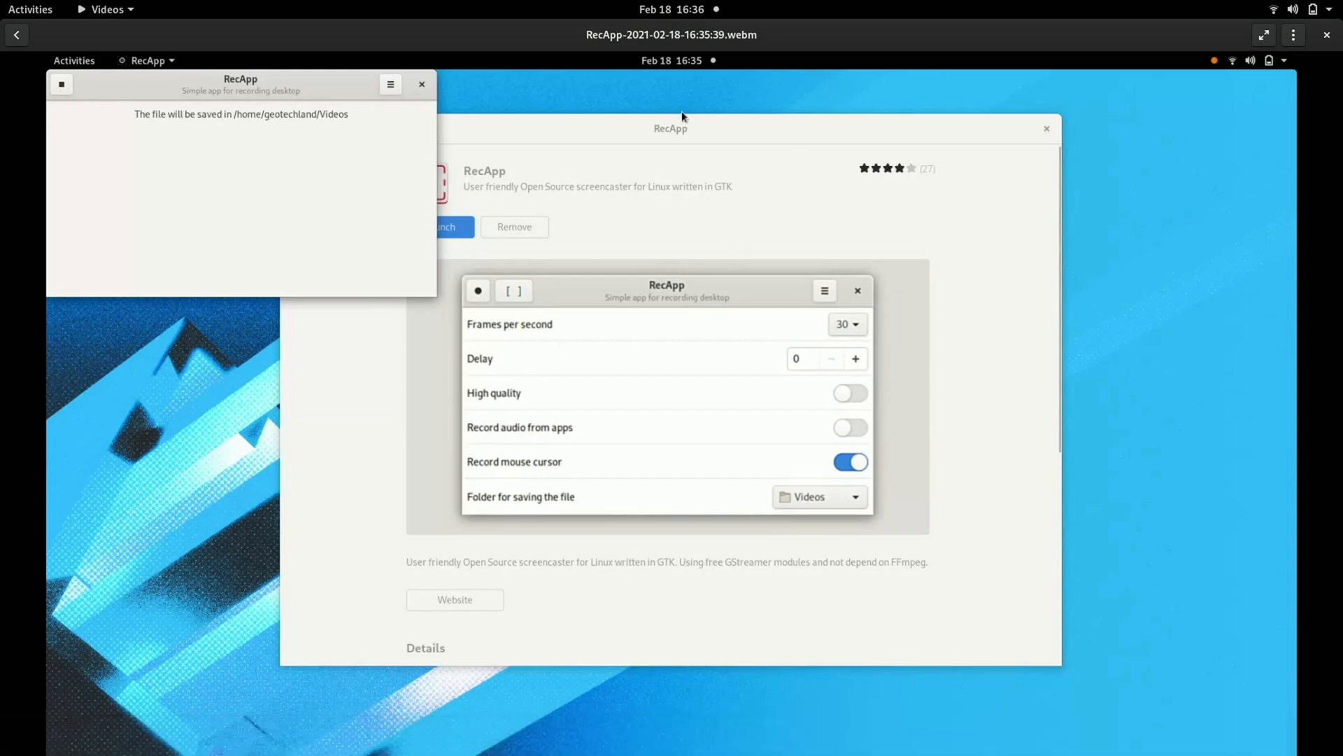
mouse_move(703, 448)
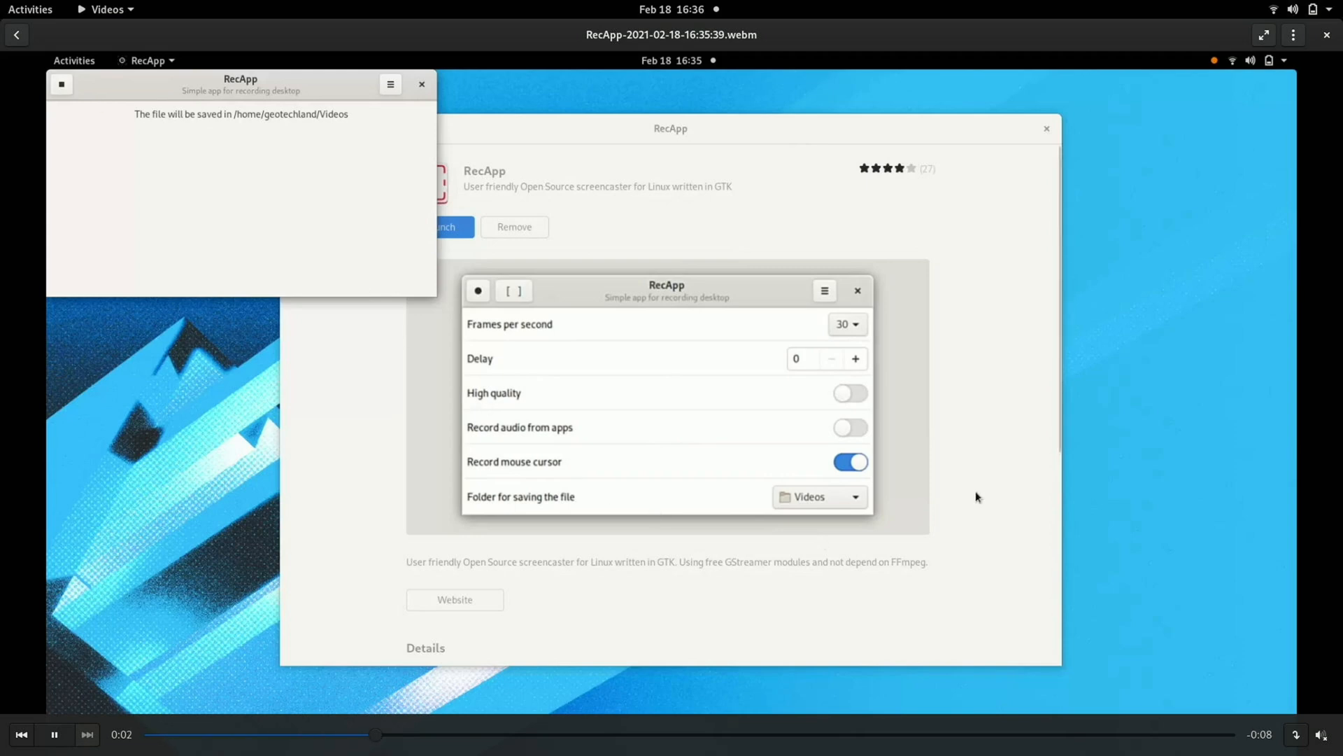
mouse_move(620, 113)
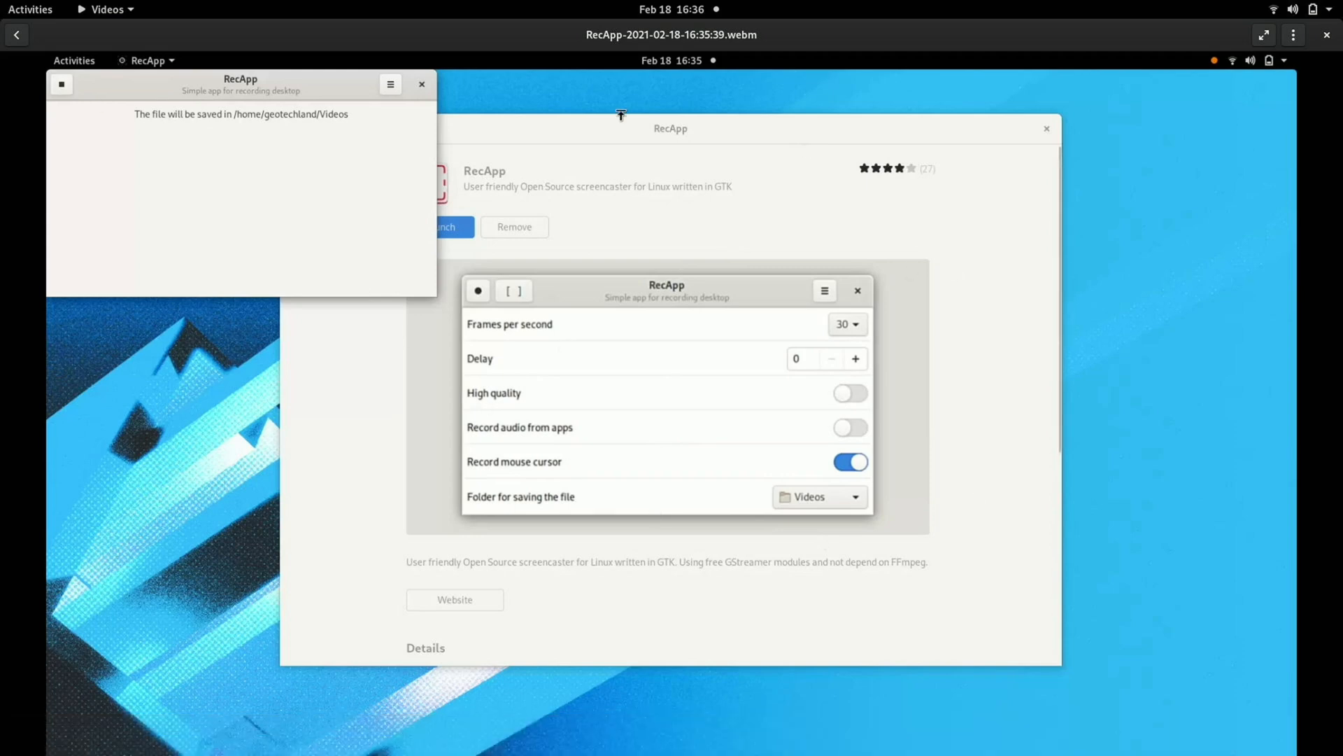
mouse_move(670, 383)
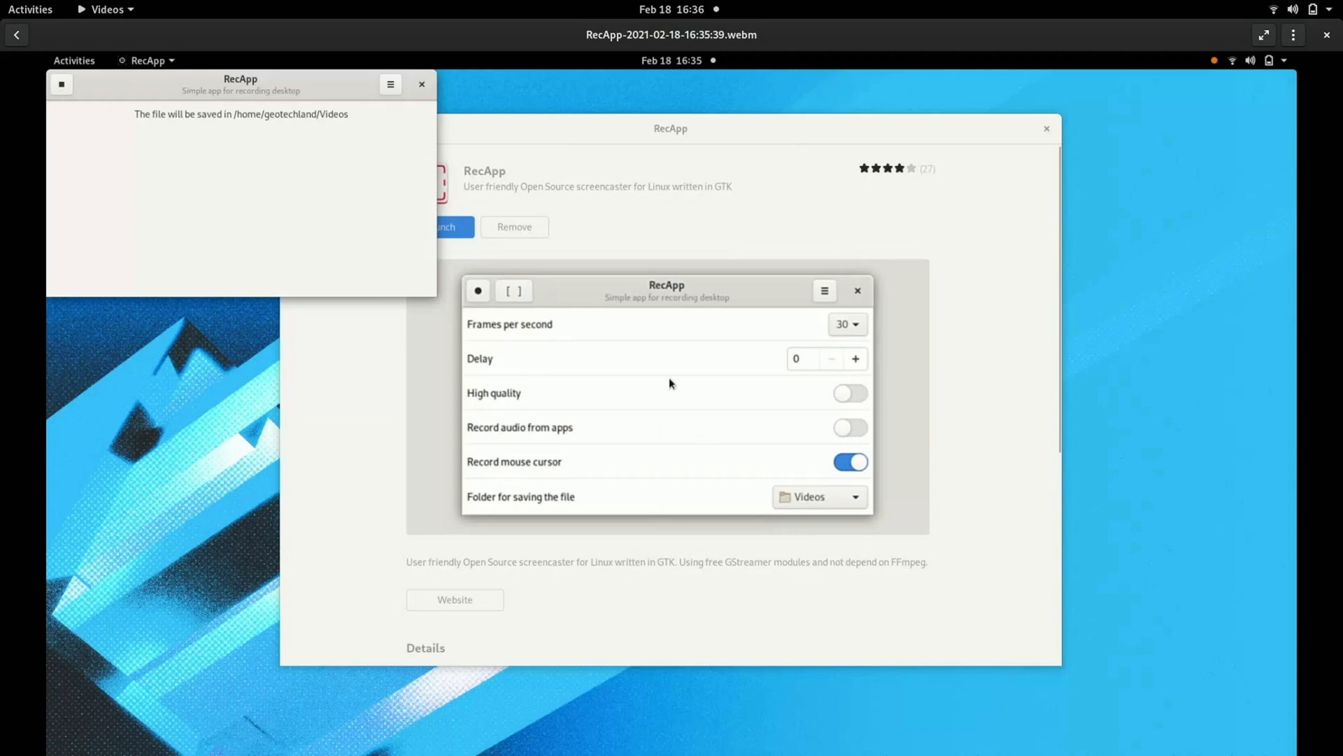
mouse_move(54, 91)
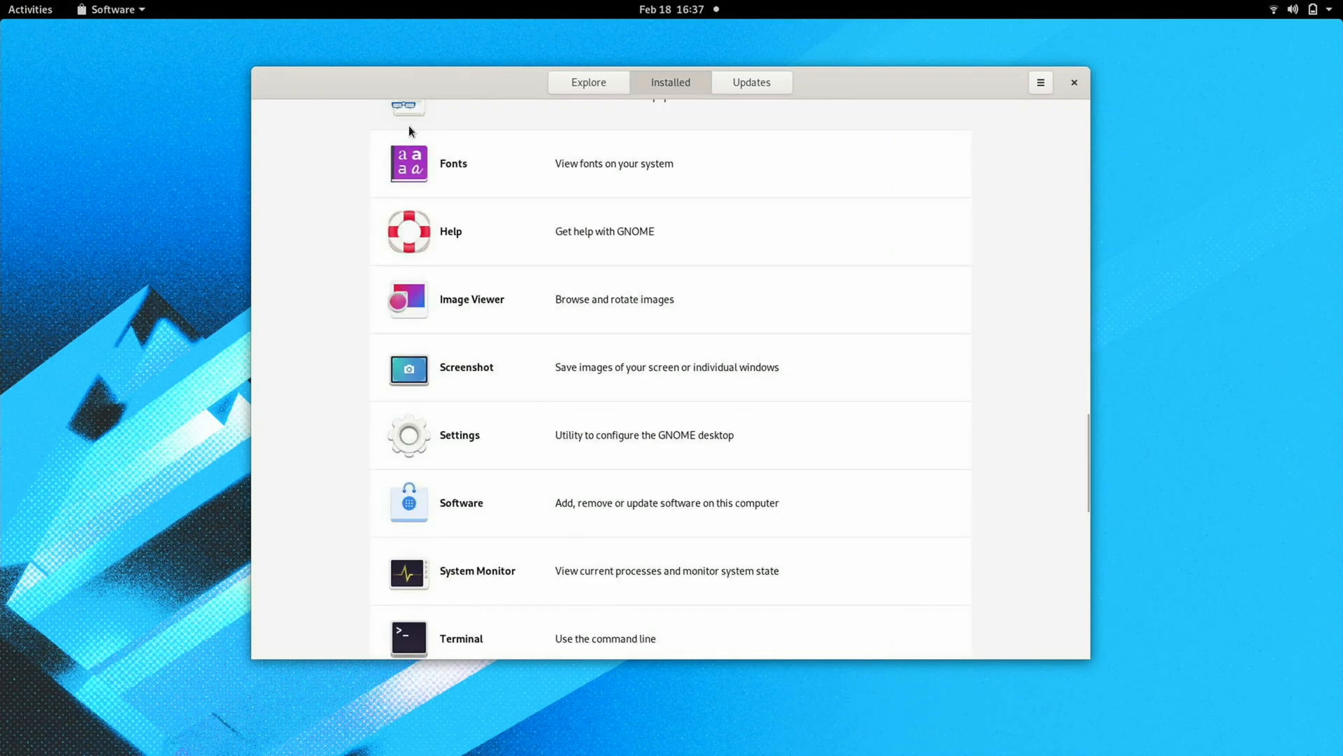
Switch GNOME Software from the Installed list to the Explore page of recommended apps
click(588, 82)
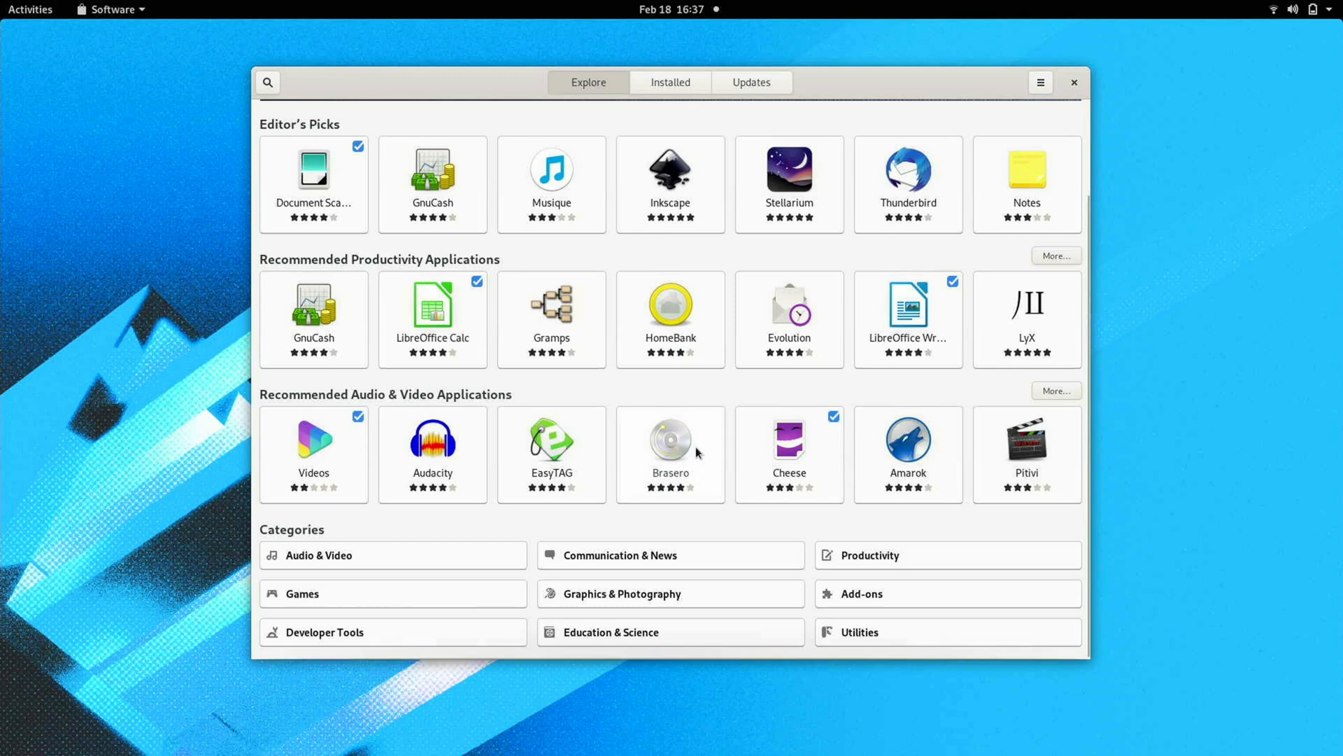
mouse_move(690, 484)
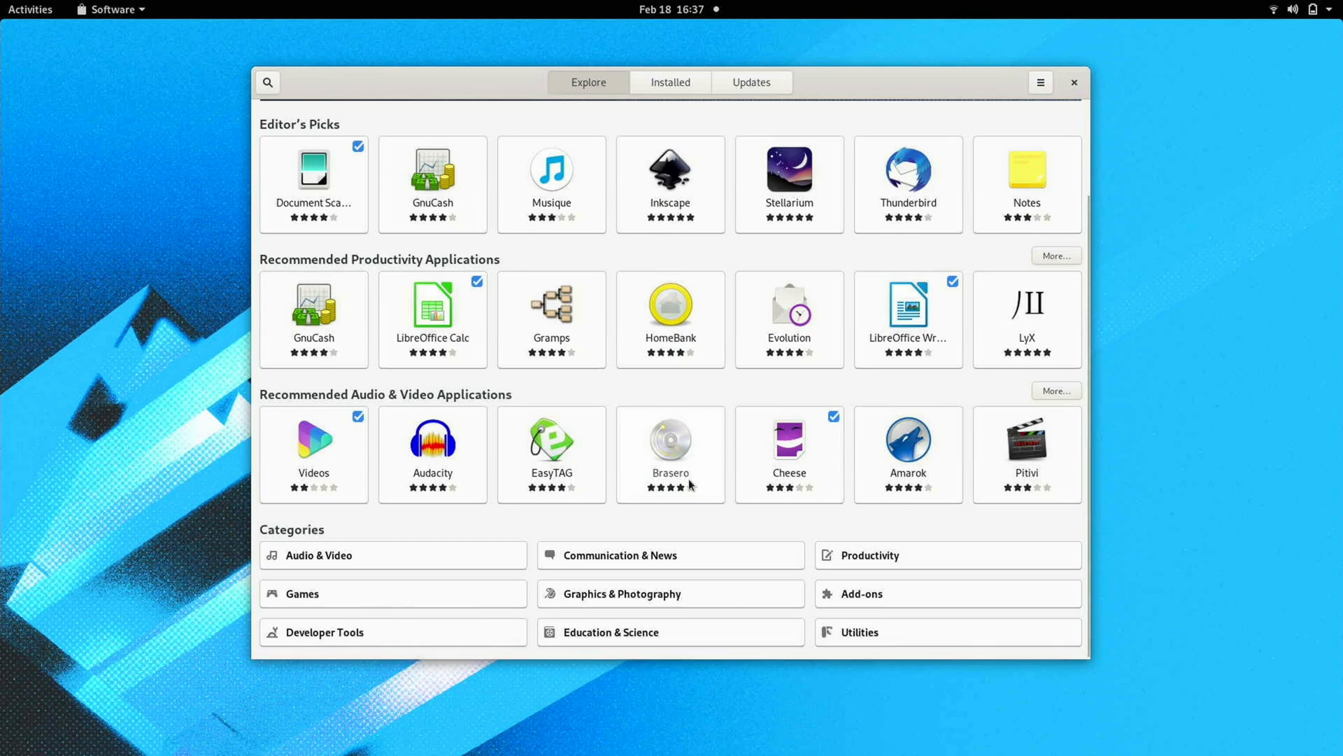
mouse_move(987, 463)
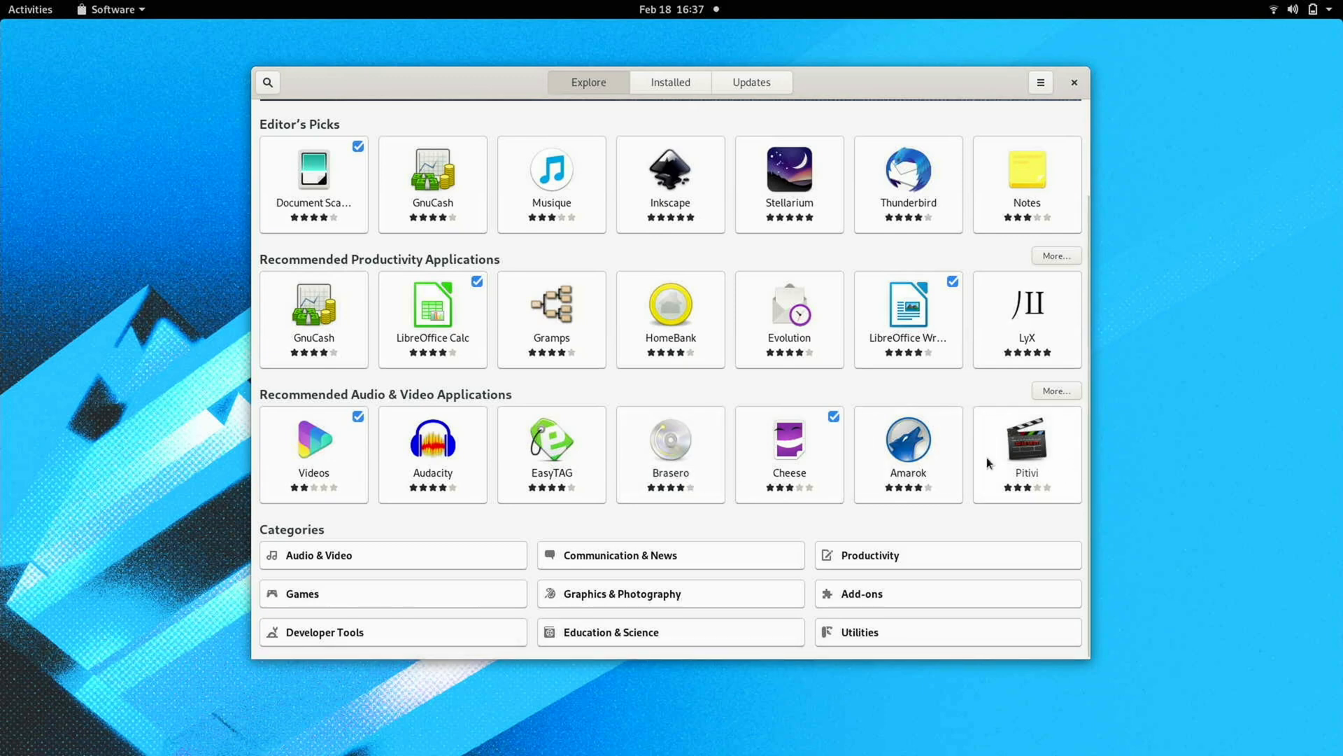
mouse_move(560, 558)
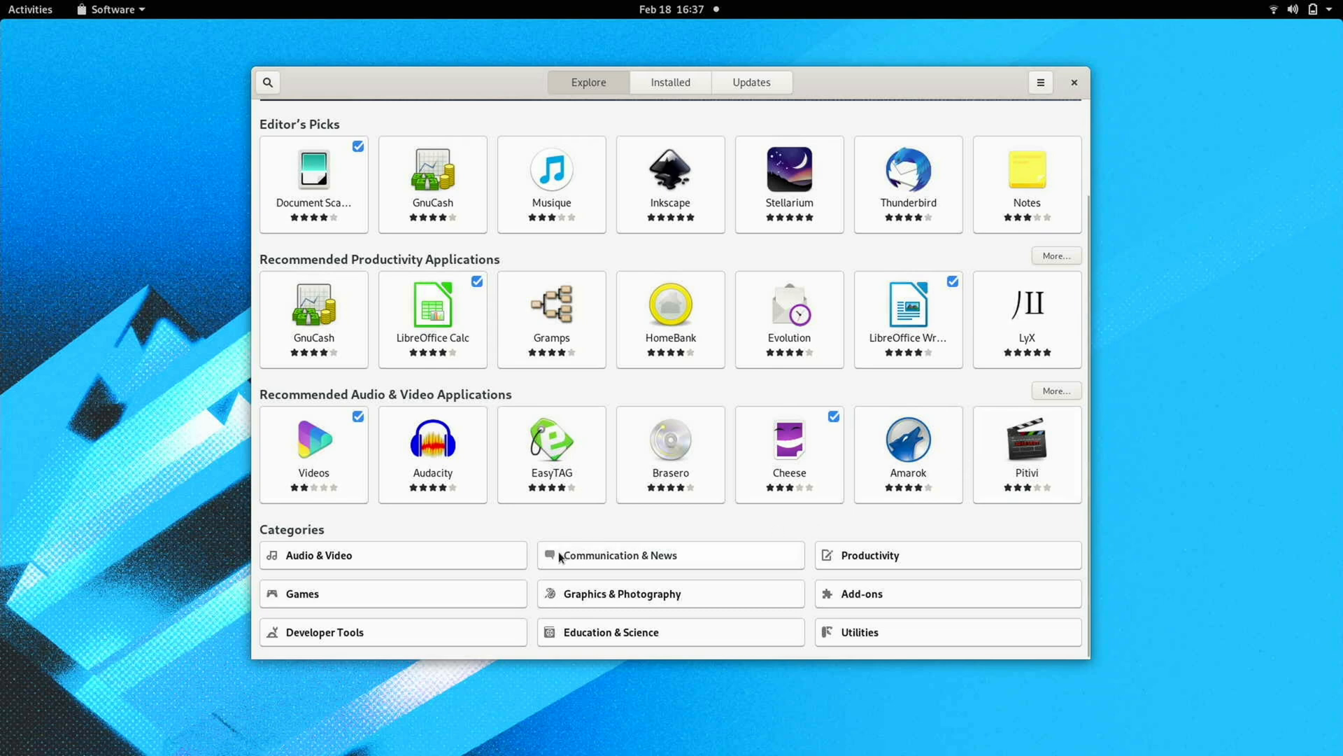
mouse_move(743, 575)
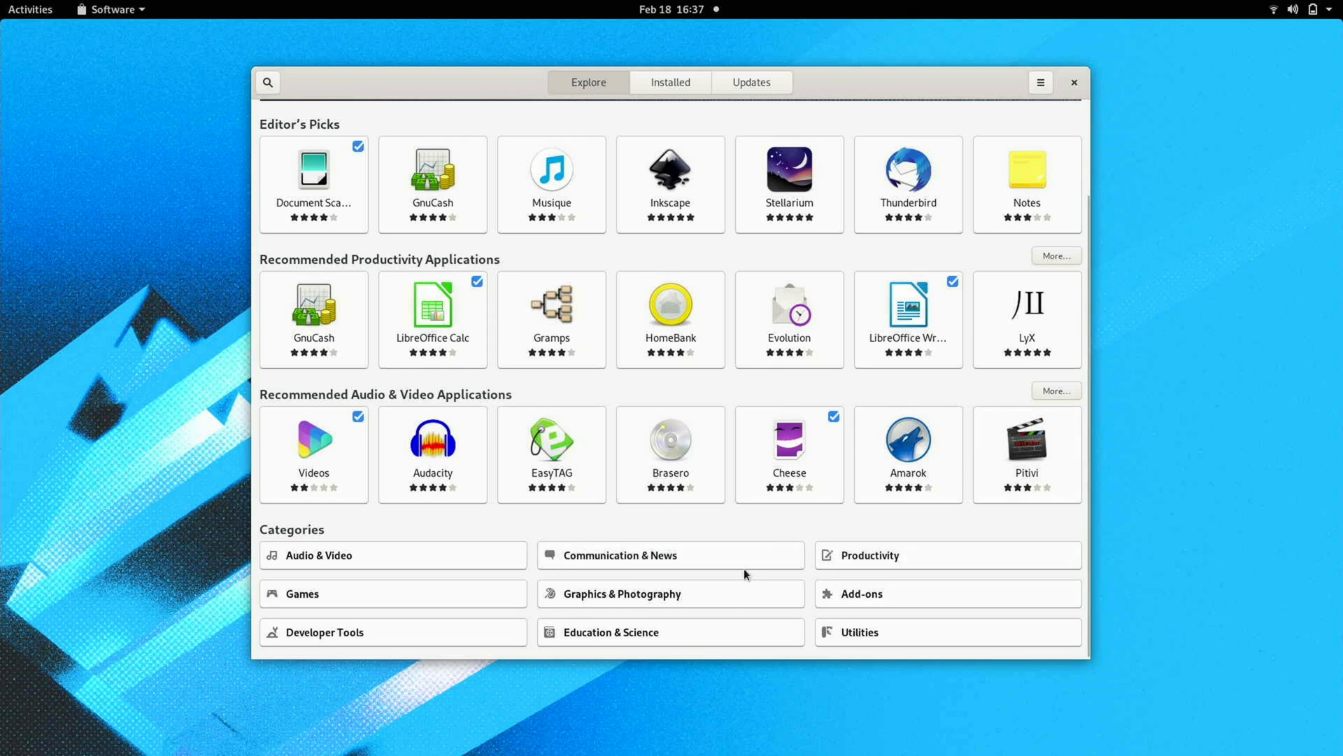
mouse_move(581, 551)
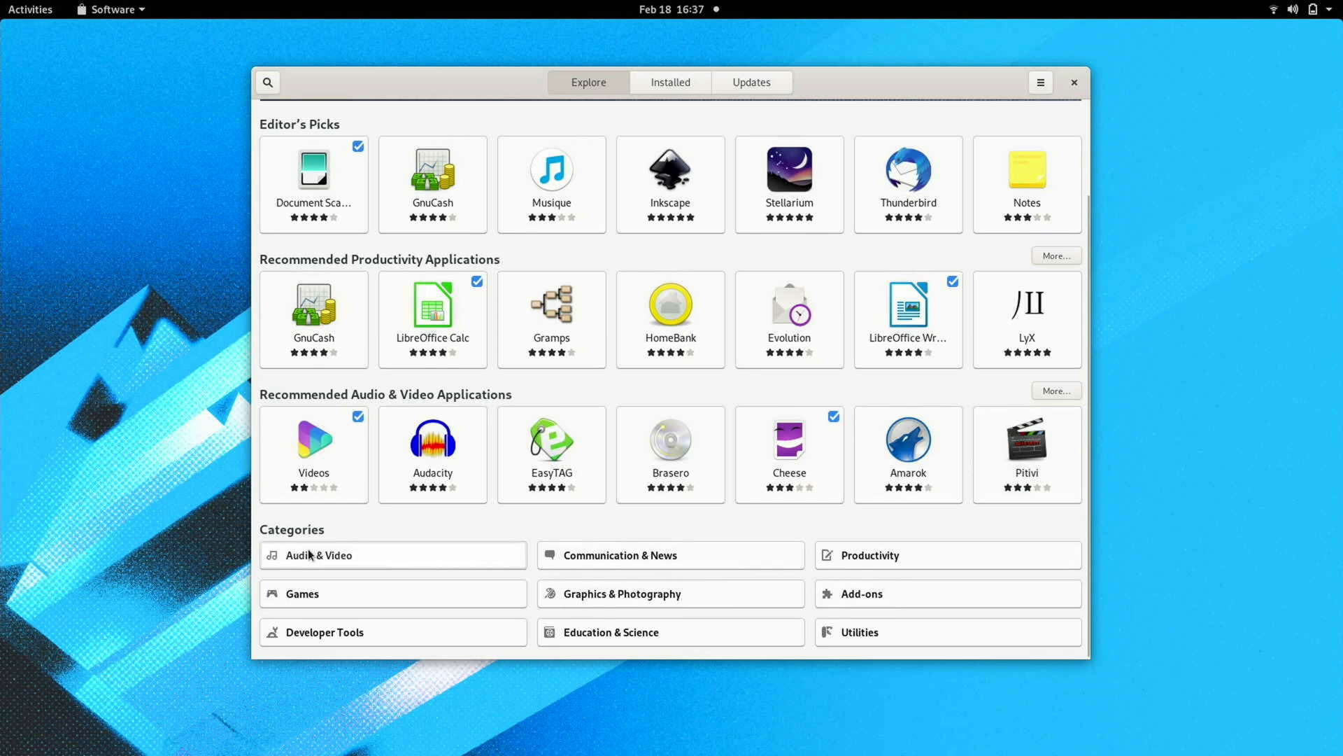
mouse_move(960, 448)
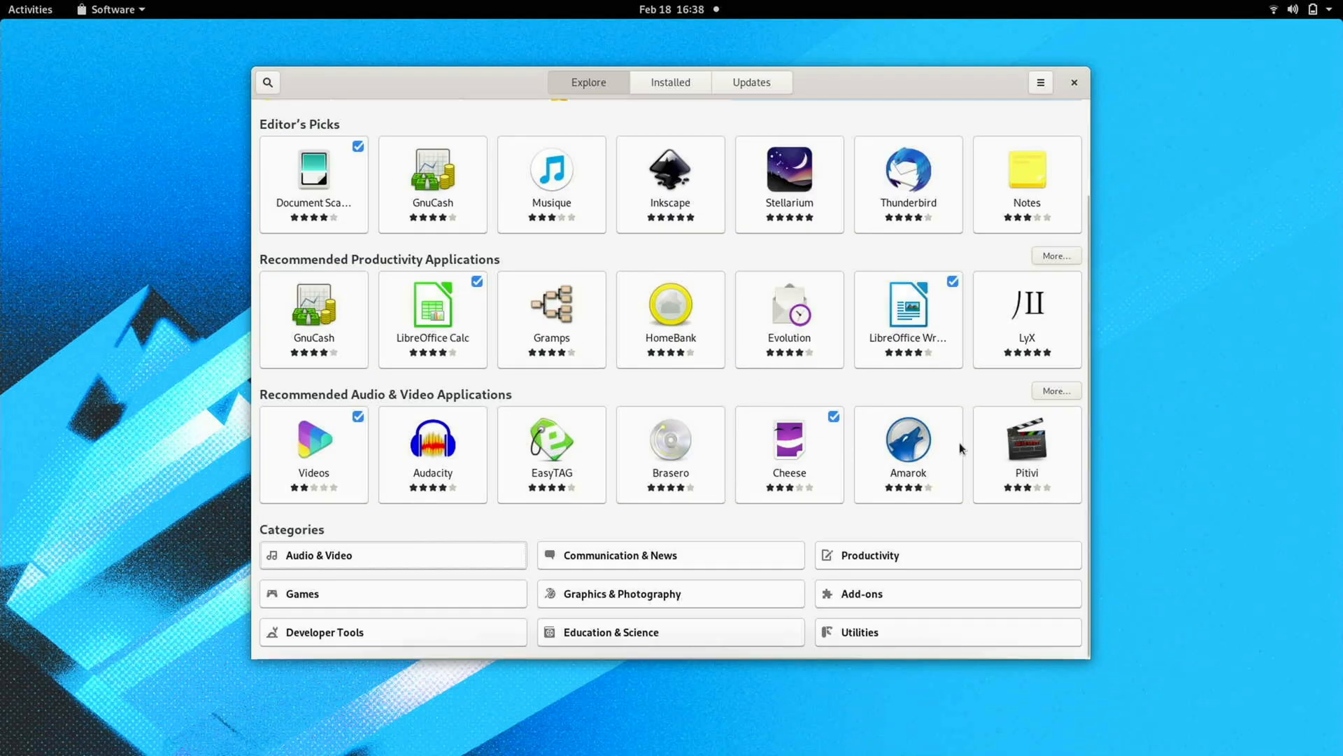
Install Pitivi from its GNOME Software details page until Launch and Remove appear
click(1026, 445)
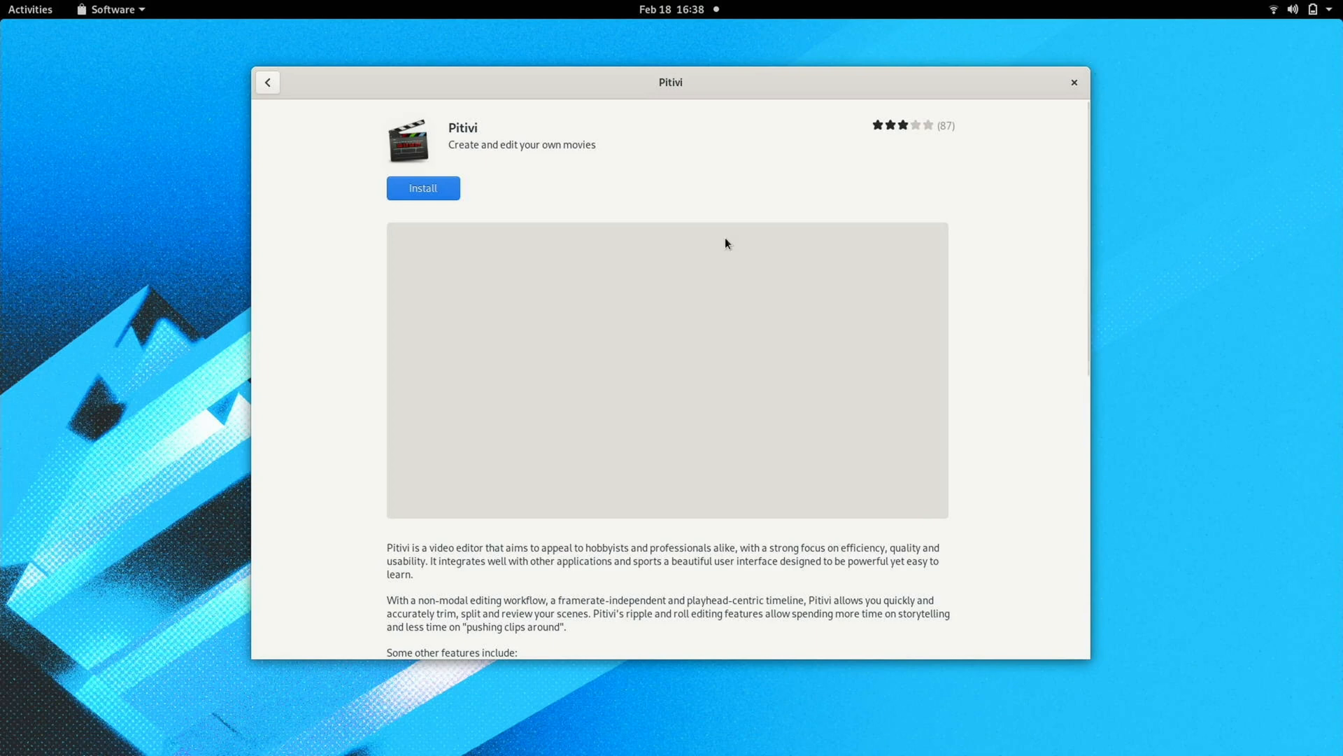
click(422, 188)
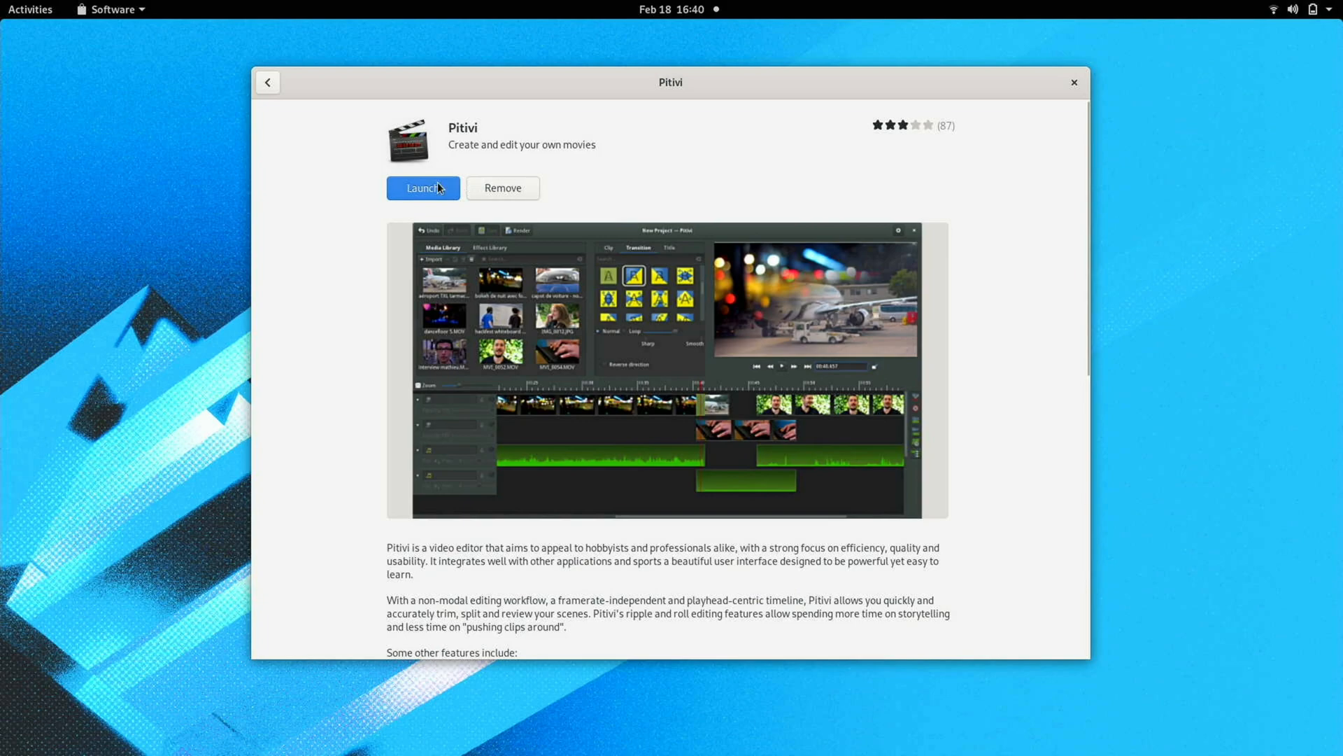
Launch Pitivi and add the recorded RecApp webm clip from the Videos folder to the project
click(421, 187)
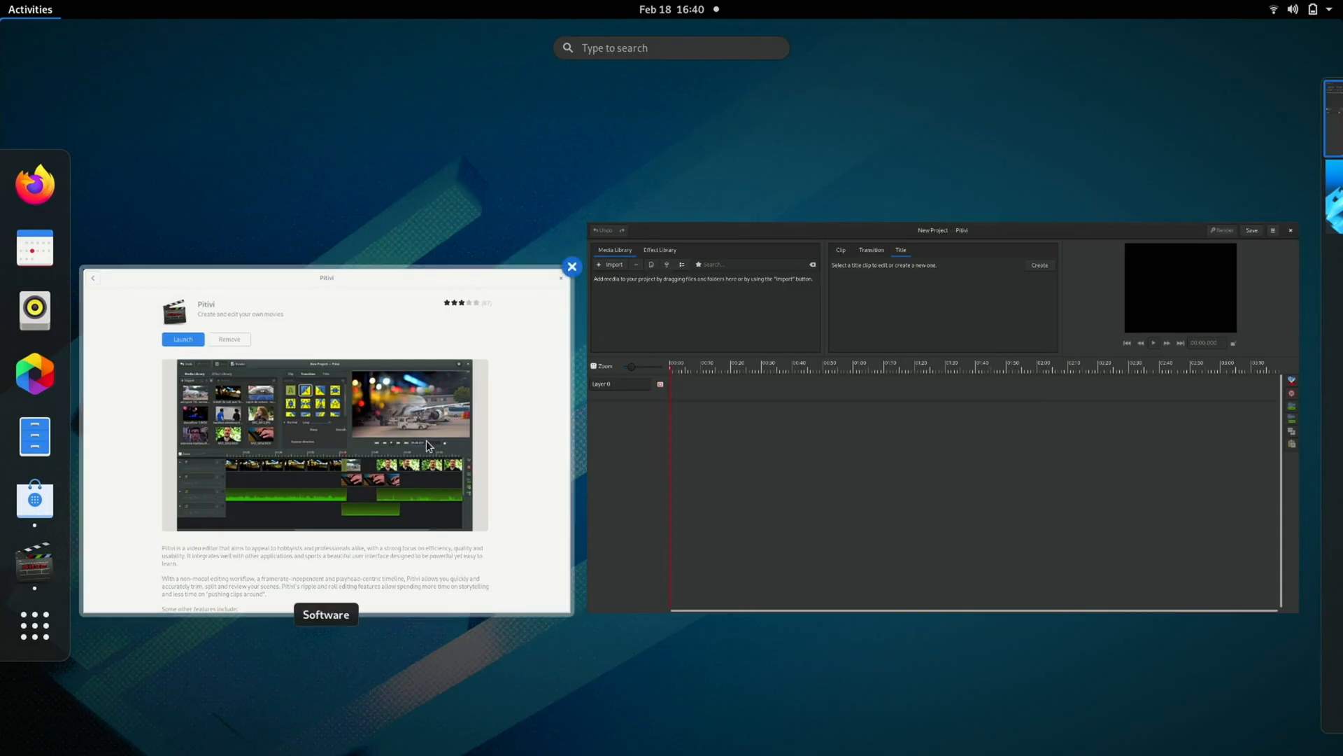
mouse_move(34, 437)
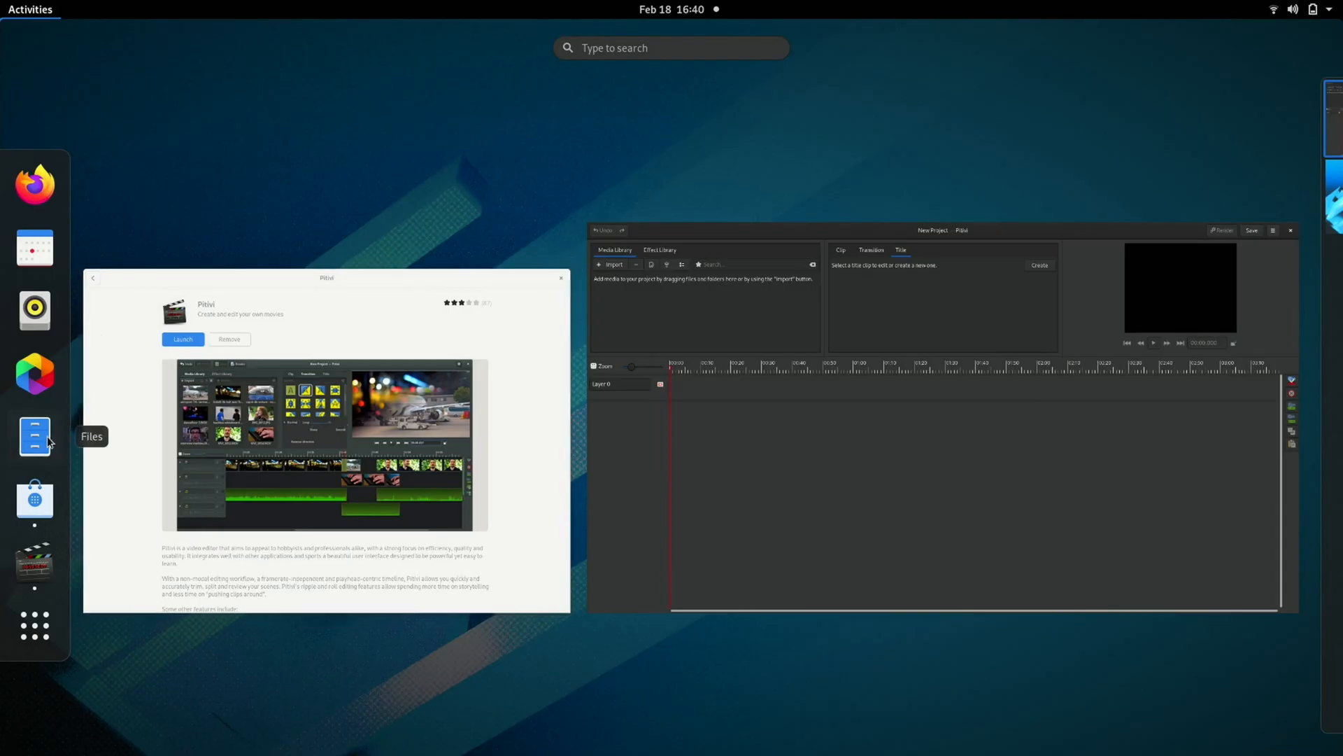
click(35, 436)
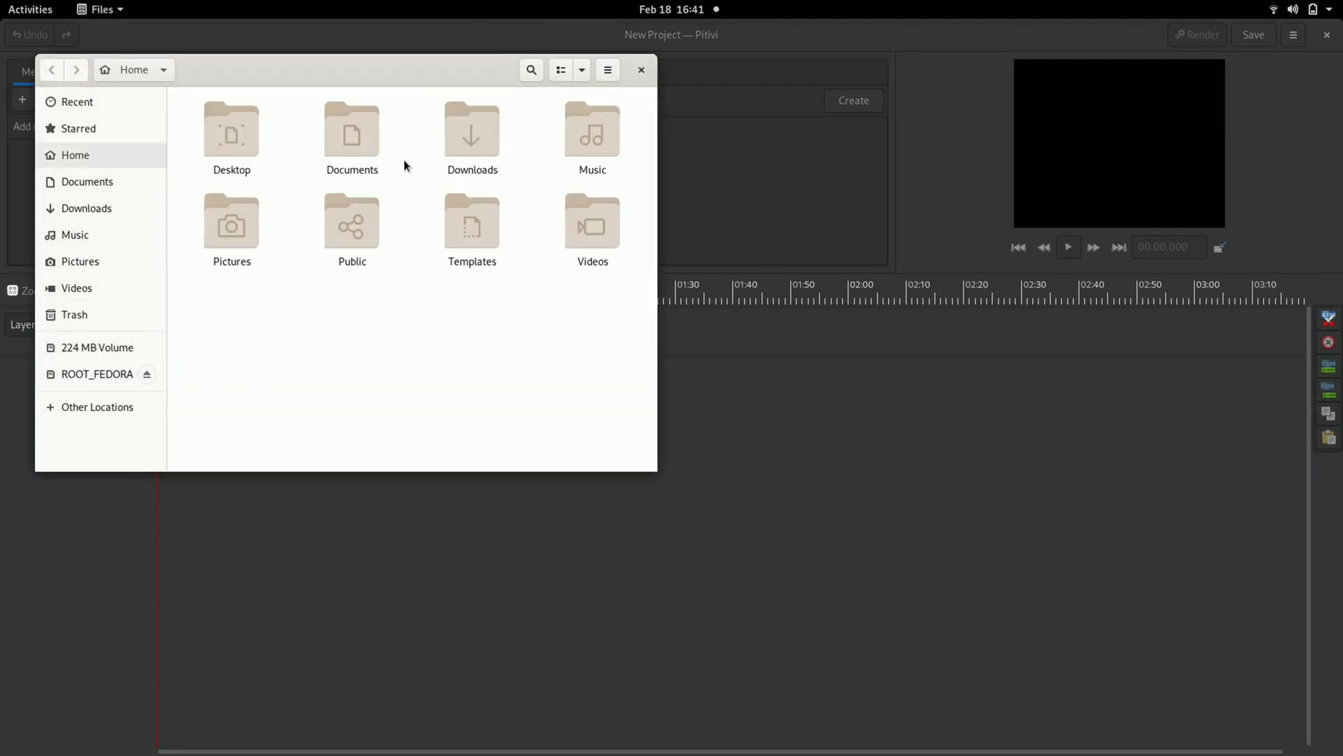
mouse_move(621, 243)
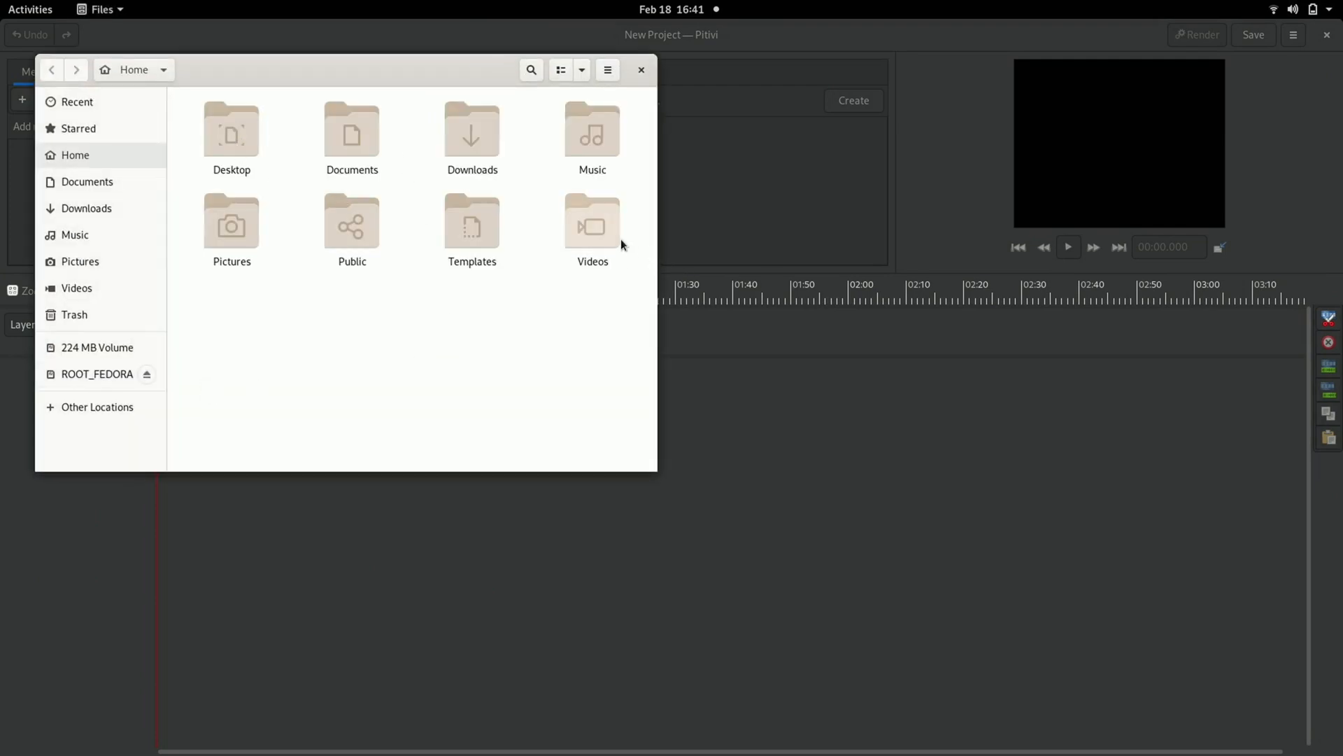
double_click(591, 225)
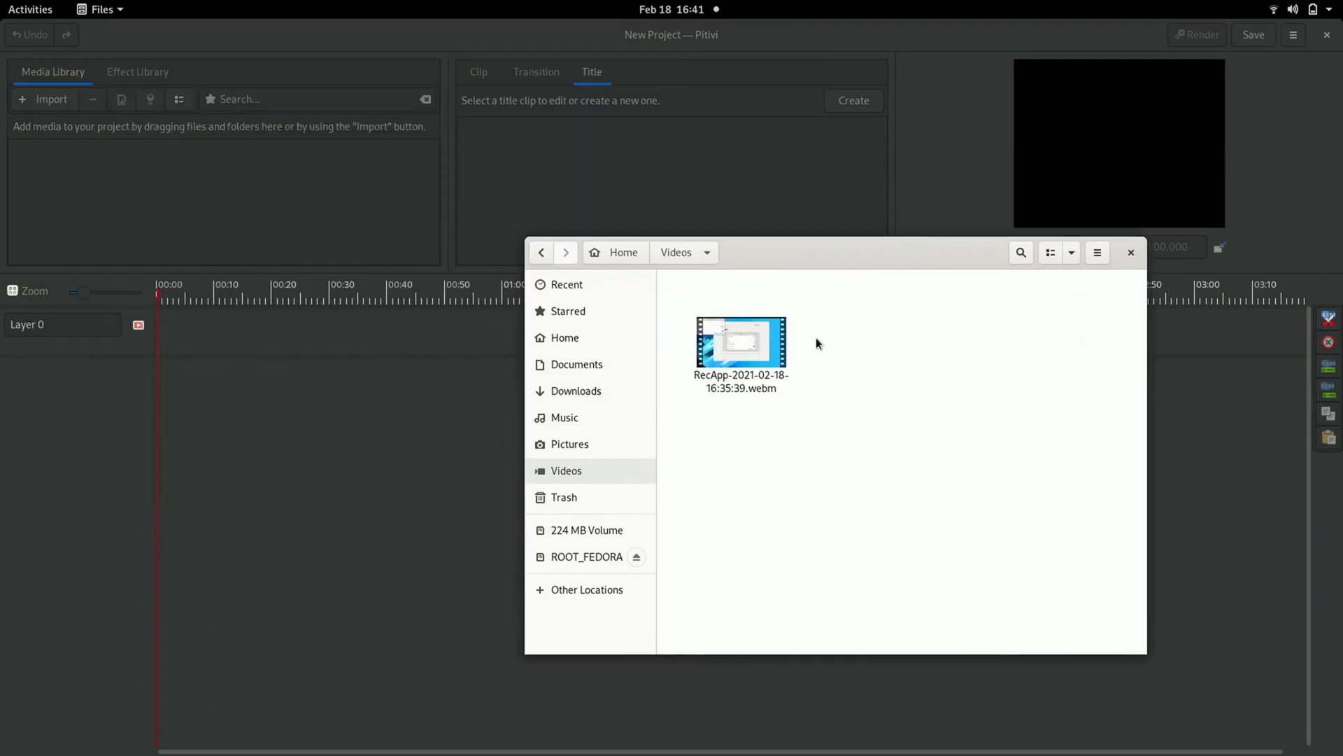
double_click(740, 343)
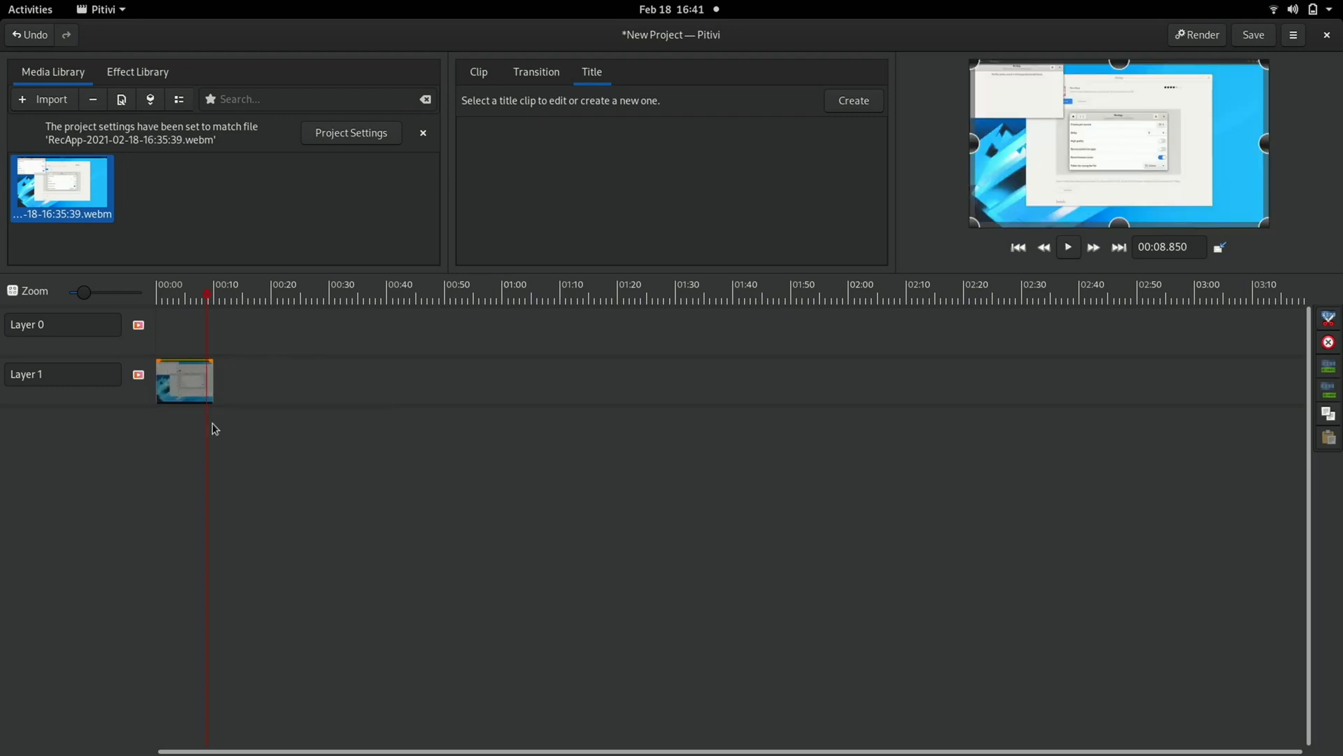
Split the recorded clip at the playhead into two parts
click(193, 414)
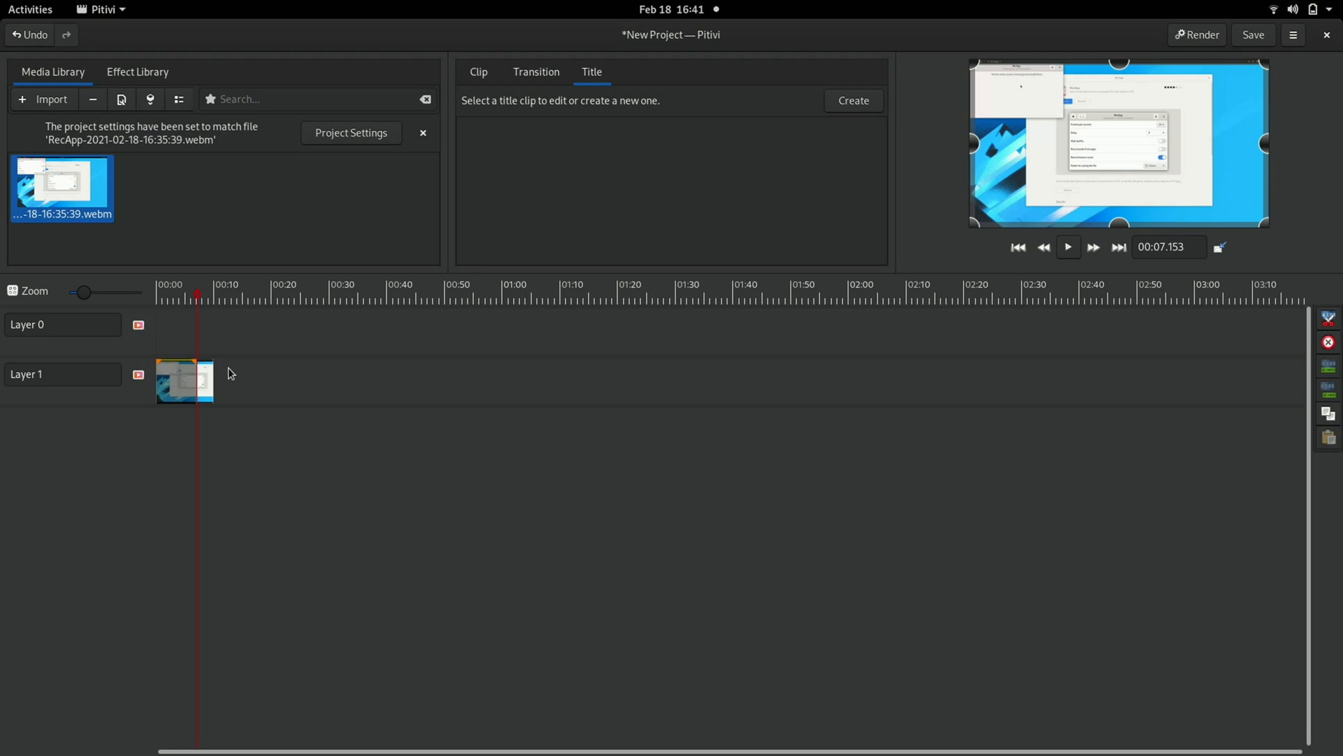
mouse_move(230, 382)
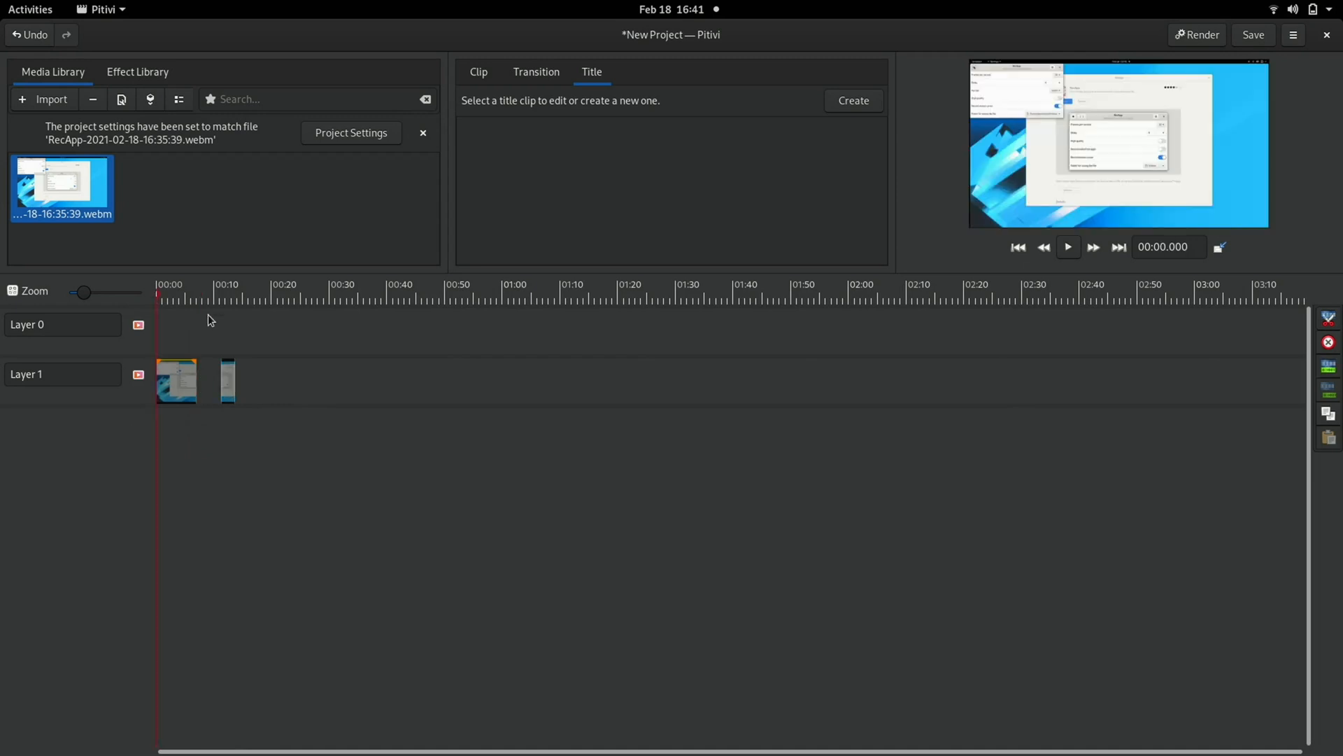
mouse_move(874, 312)
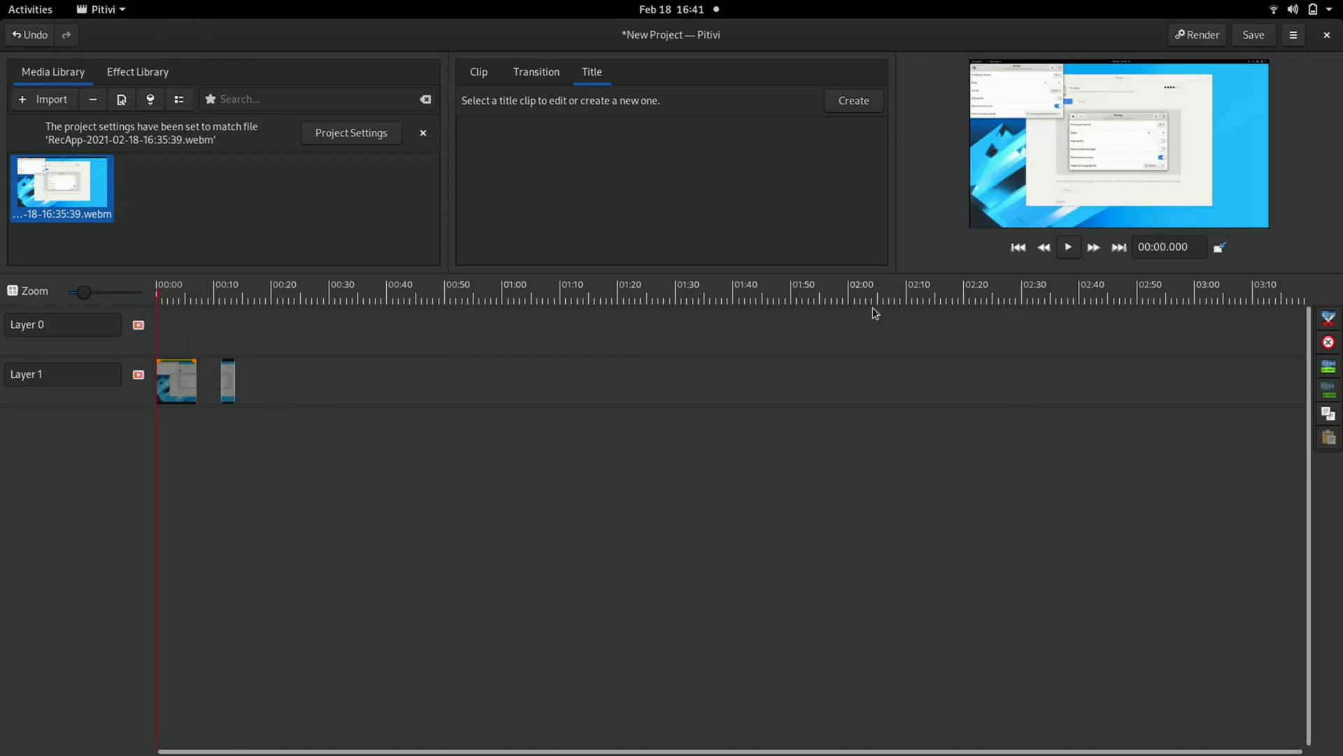
Render the project with Ogg/Theora settings to New Project.ogv and dismiss the dialogs
click(1197, 33)
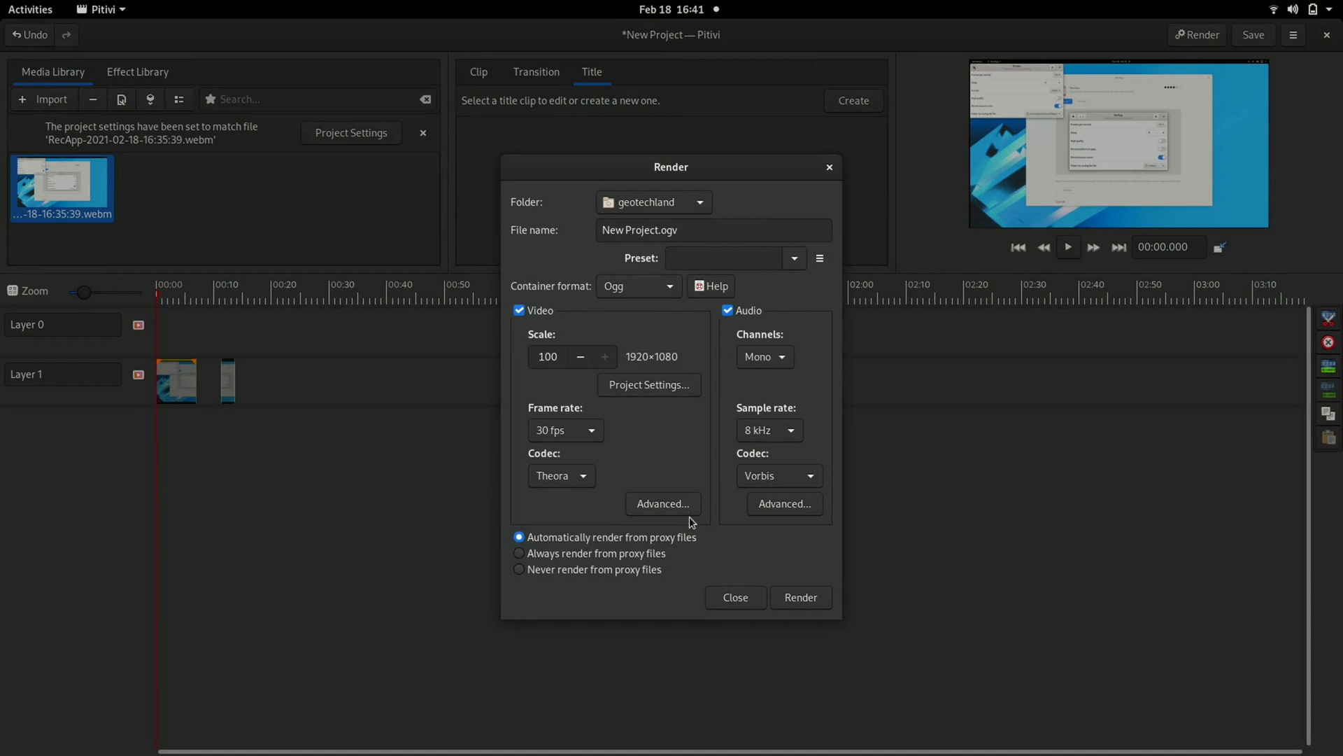
mouse_move(800, 598)
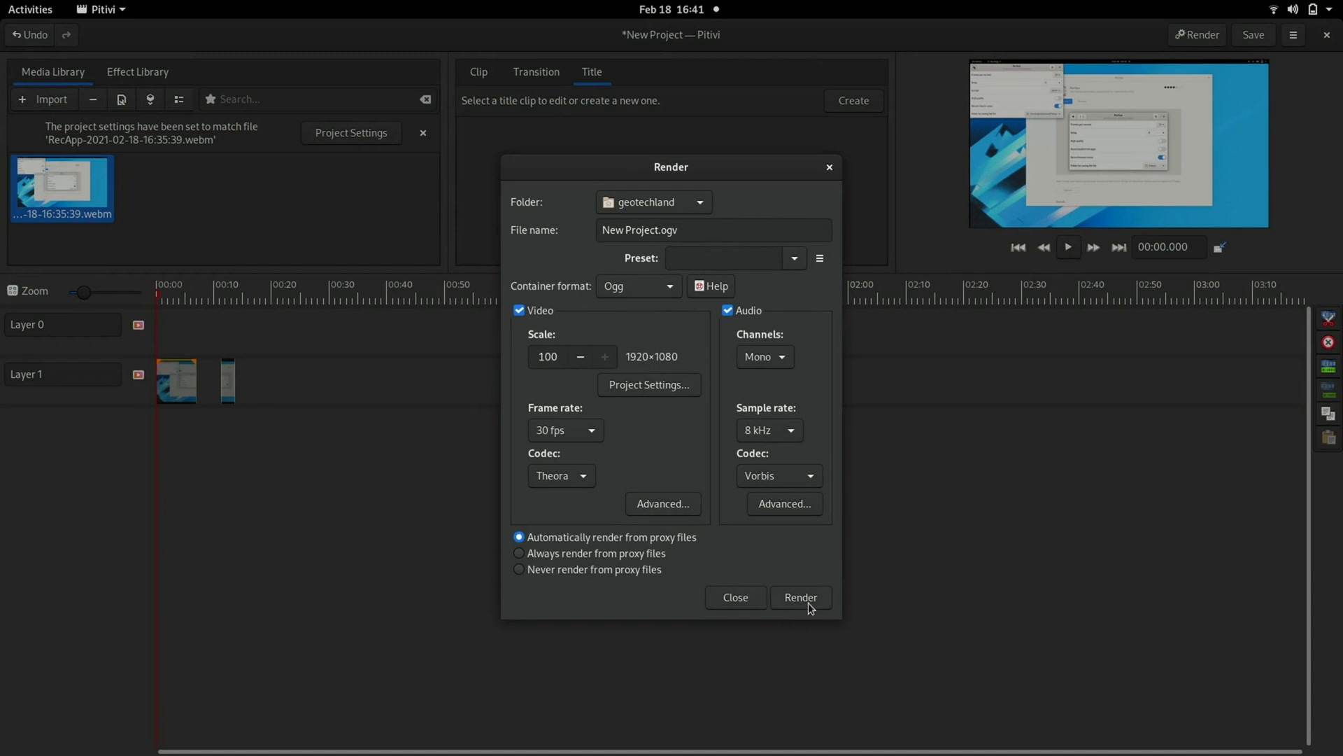
click(800, 598)
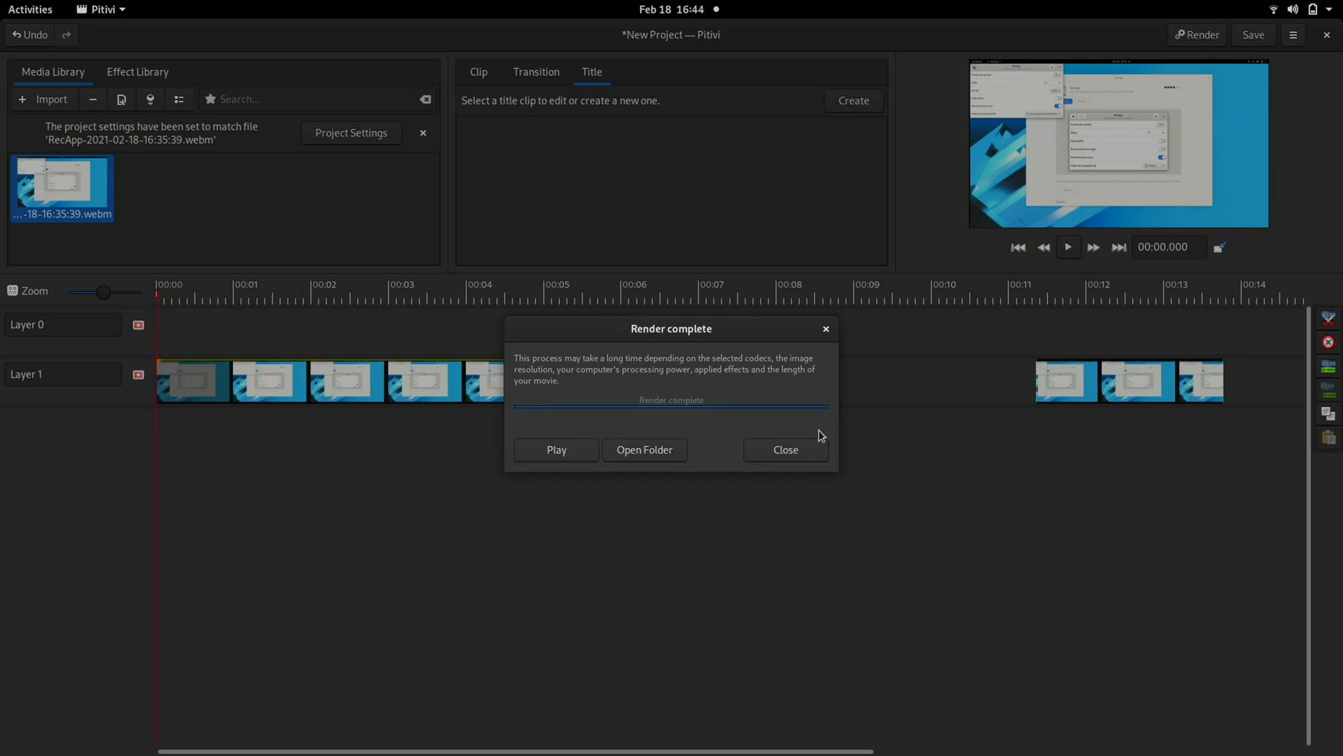
click(785, 450)
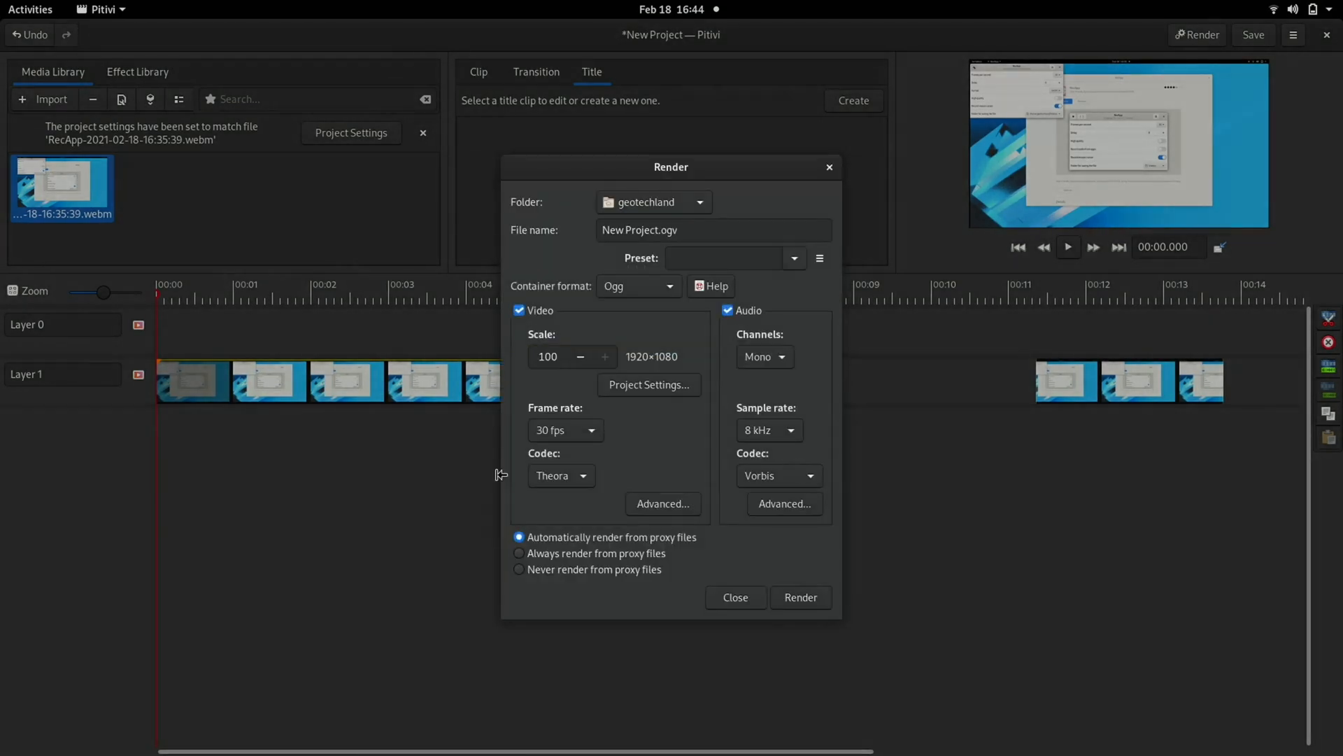
click(735, 598)
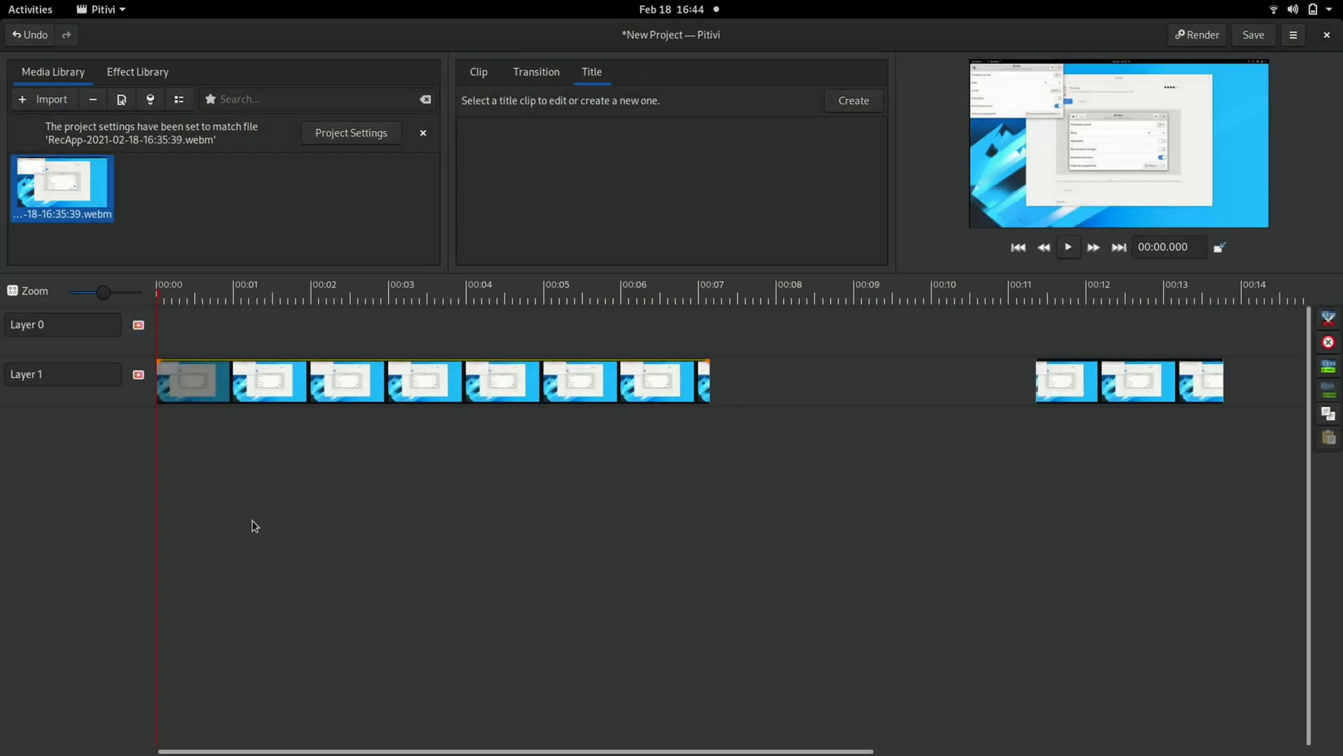
click(30, 8)
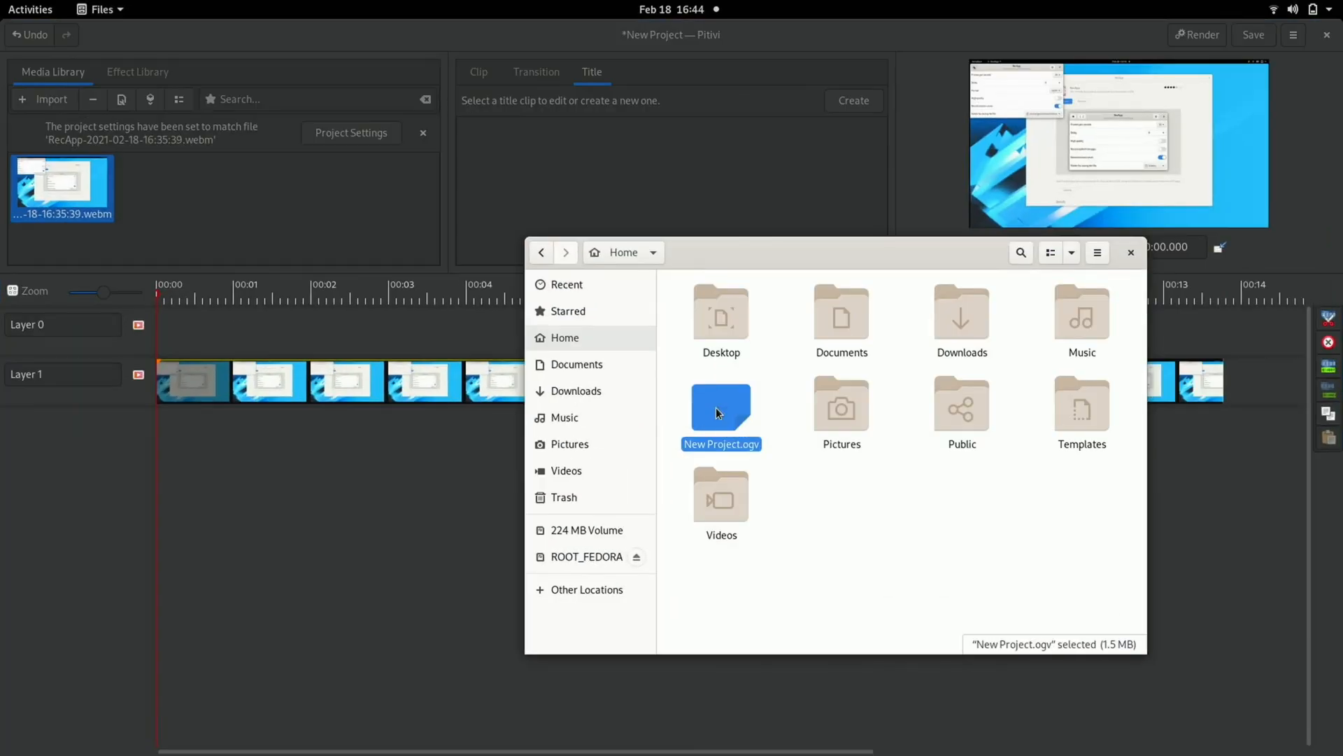
Play the rendered New Project.ogv from the Home folder in Videos
double_click(720, 403)
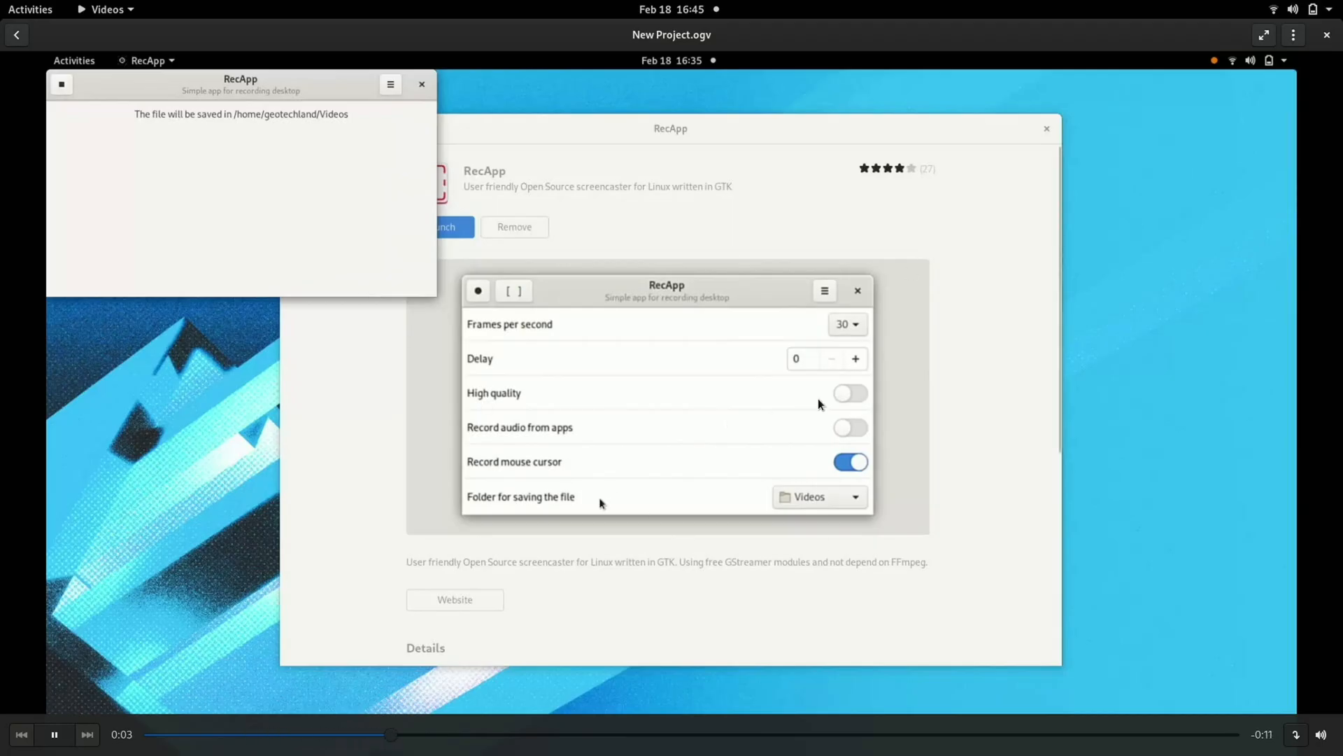
mouse_move(910, 211)
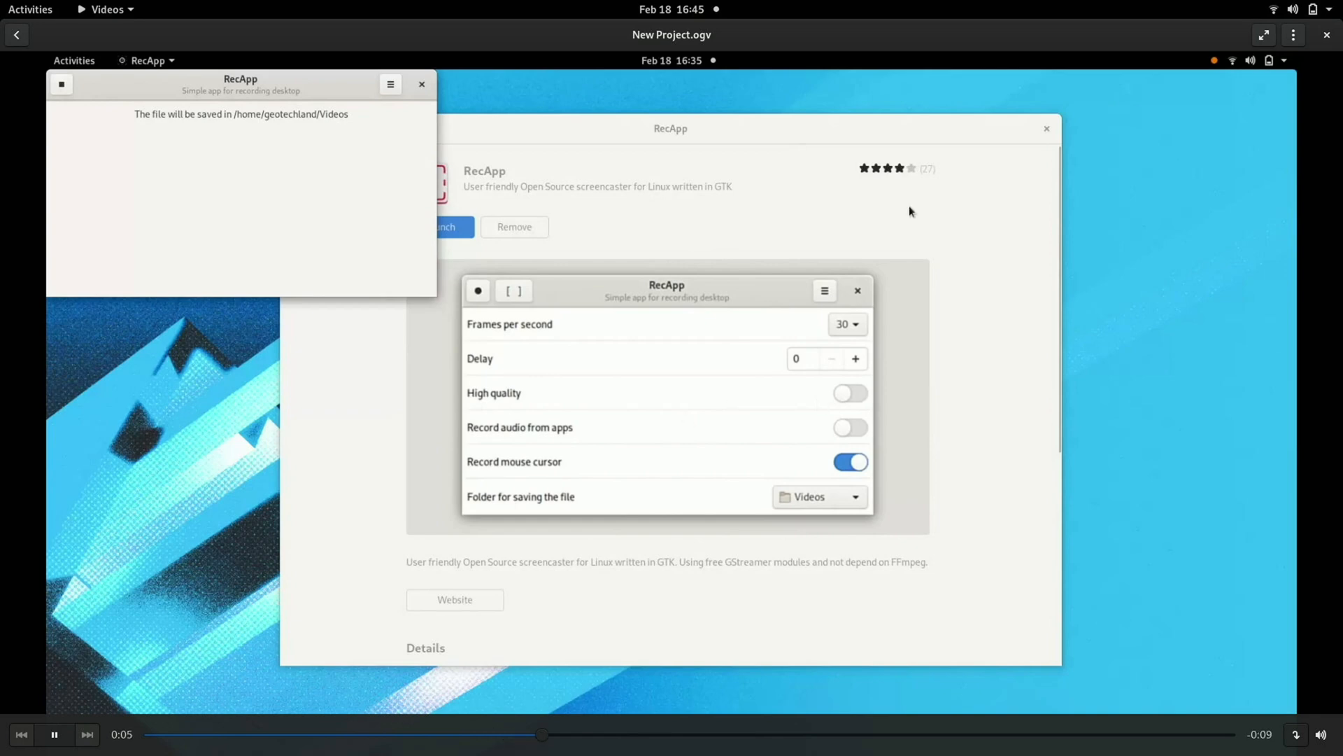